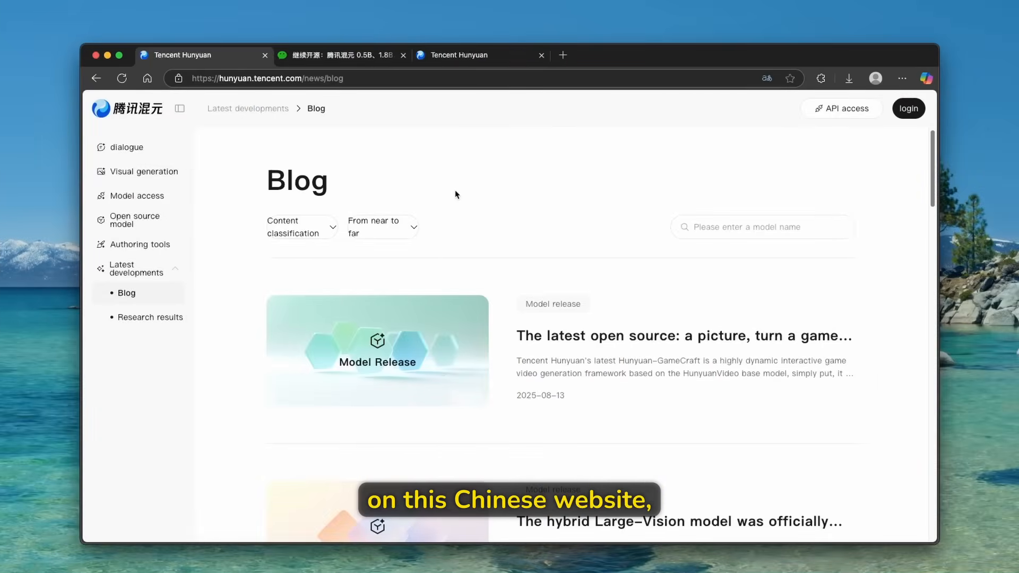
Open the WeChat article on the Hunyuan 0.5B, 1.8B, 4B and 7B open-source release.
{"action": "scroll", "scroll_direction": "down", "scroll_amount": 3}
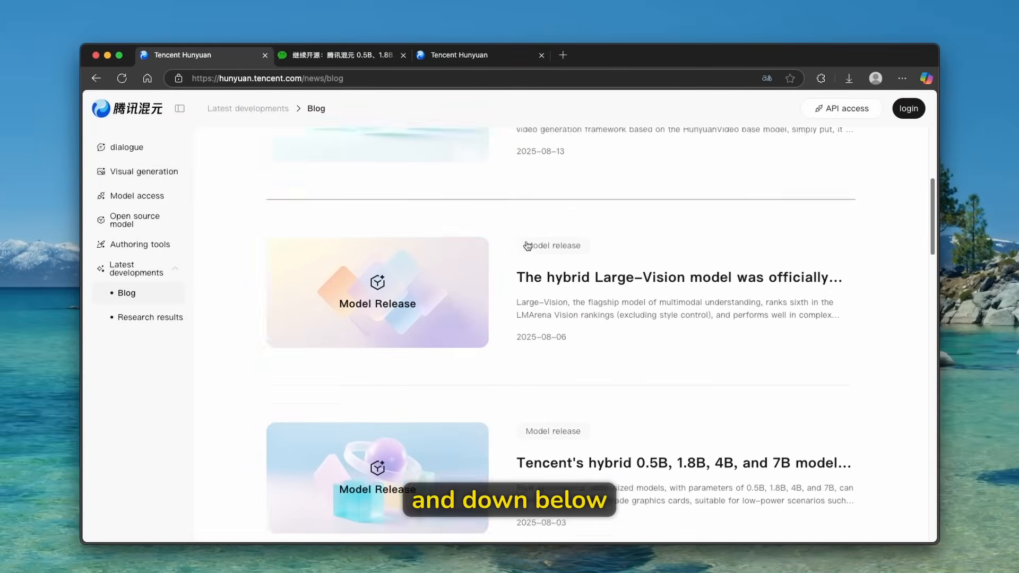
{"action": "scroll", "scroll_direction": "down", "scroll_amount": 3}
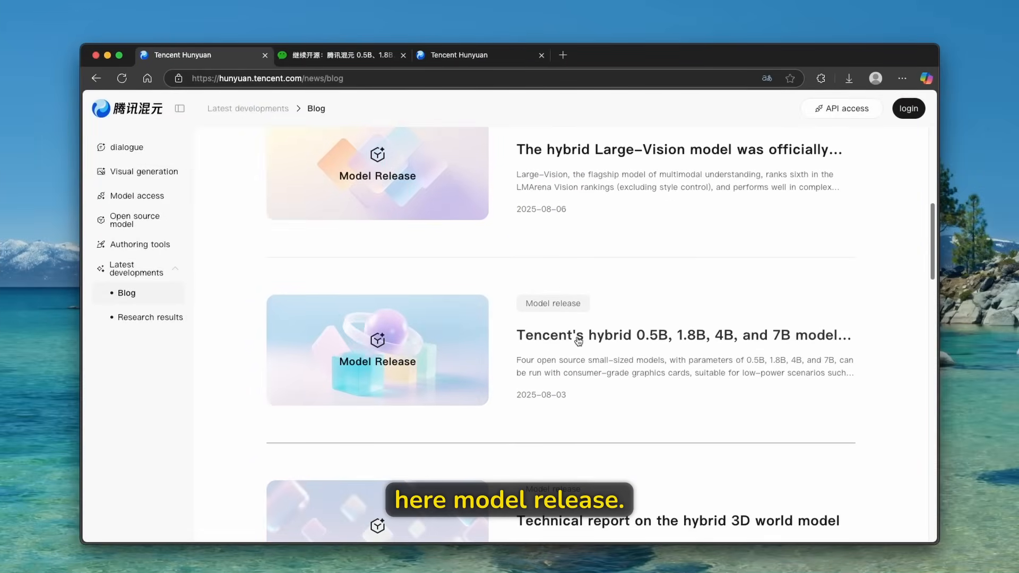
{"action": "left_click", "coordinate": [337, 54]}
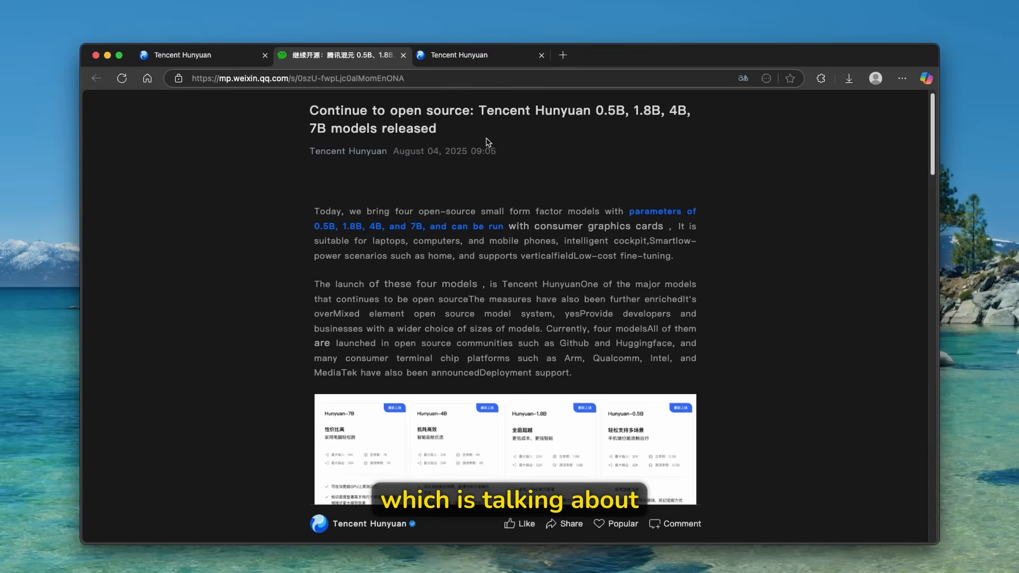
{"action": "mouse_move", "coordinate": [614, 131]}
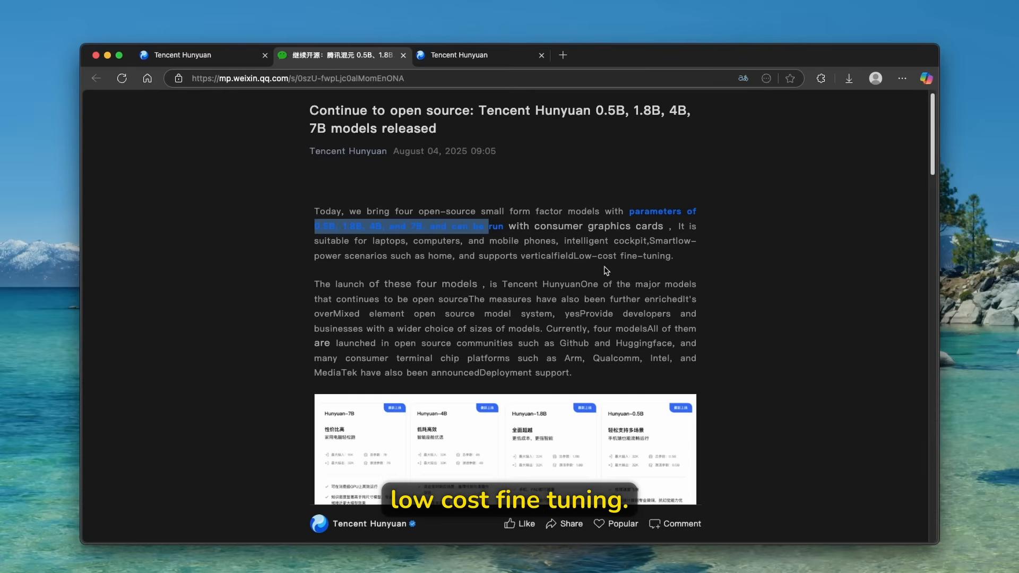
Read through the article's benchmark scores and deployment details.
{"action": "scroll", "scroll_direction": "down", "scroll_amount": 3}
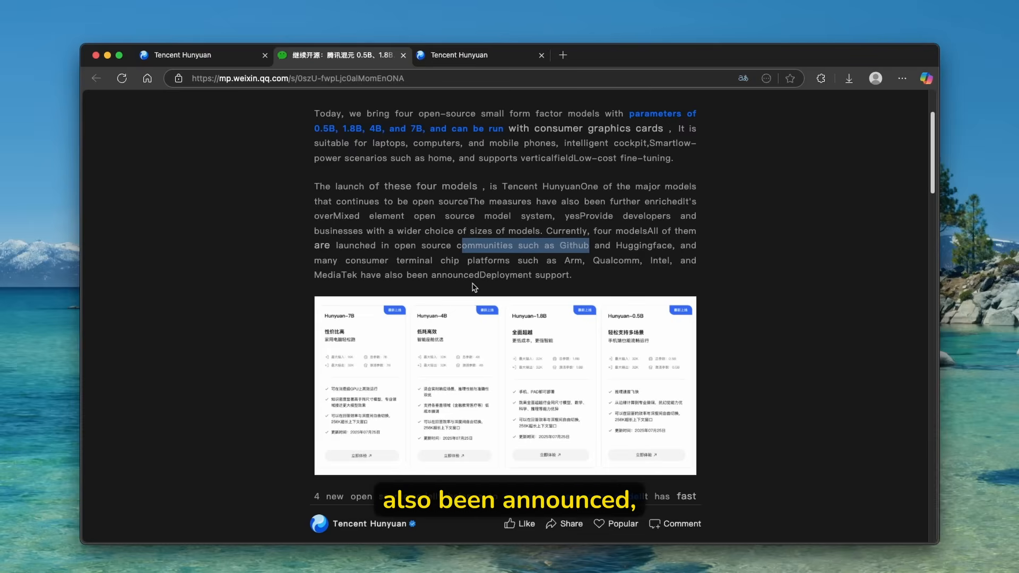
{"action": "scroll", "scroll_direction": "down", "scroll_amount": 3}
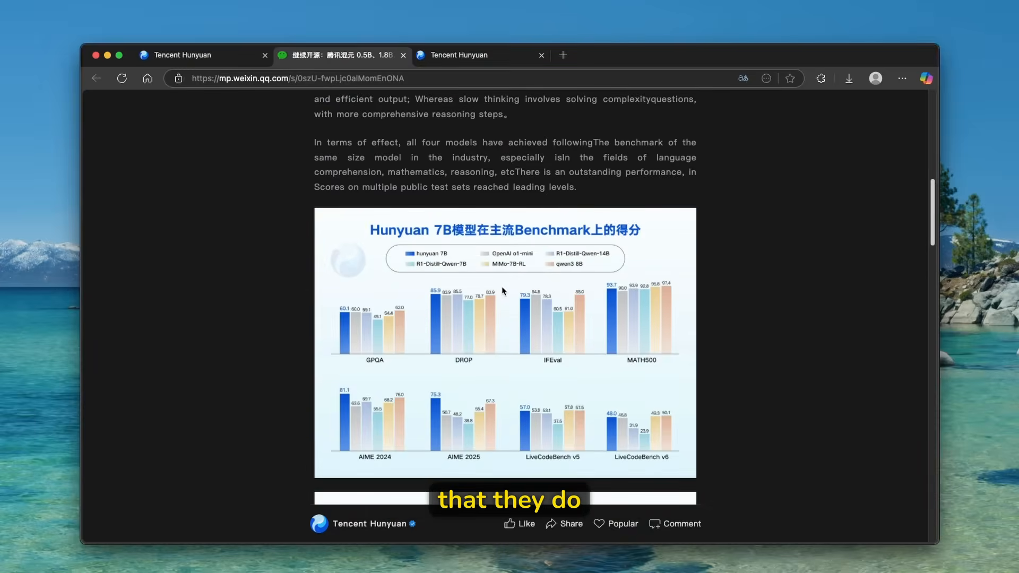
{"action": "scroll", "scroll_direction": "down", "scroll_amount": 3}
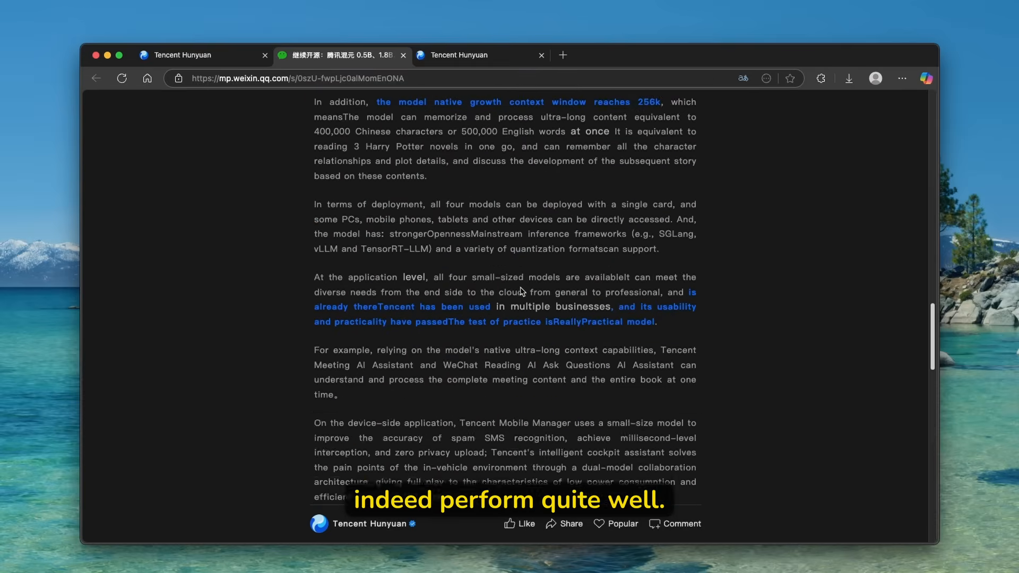
{"action": "scroll", "scroll_direction": "down", "scroll_amount": 3}
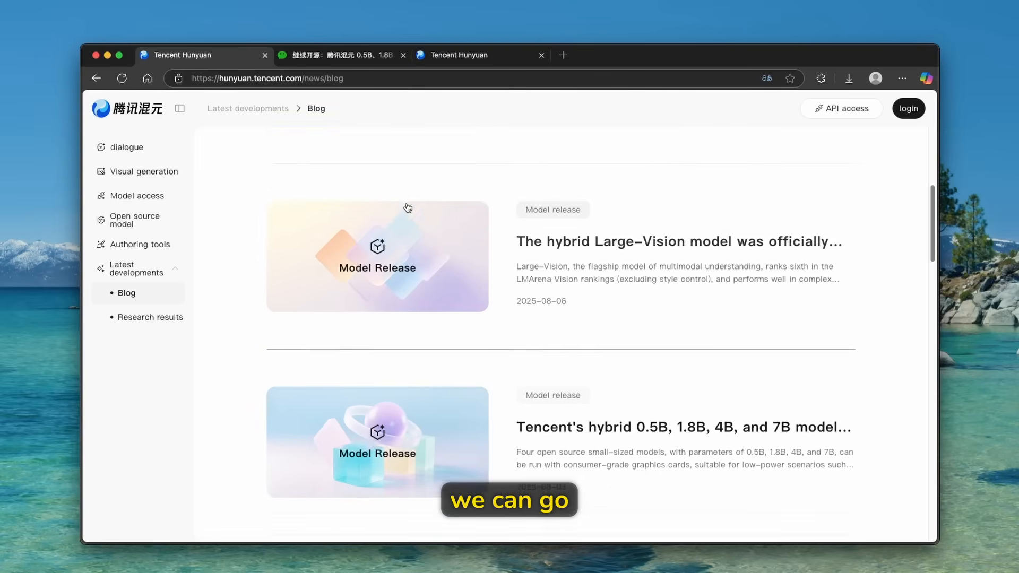
Go to the Hunyuan dialogue page and get ready to ask a question.
{"action": "left_click", "coordinate": [123, 147]}
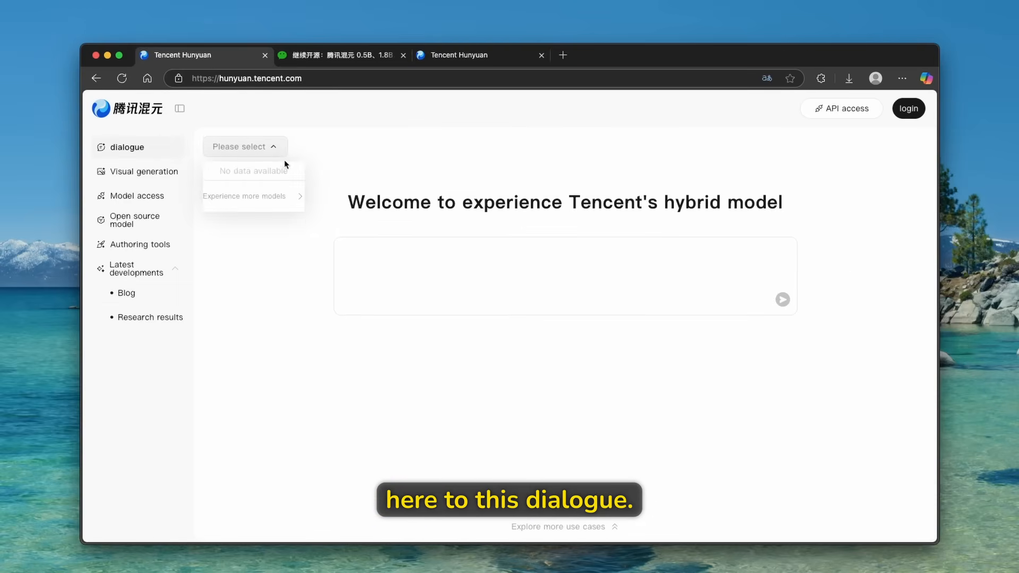
{"action": "left_click", "coordinate": [245, 146]}
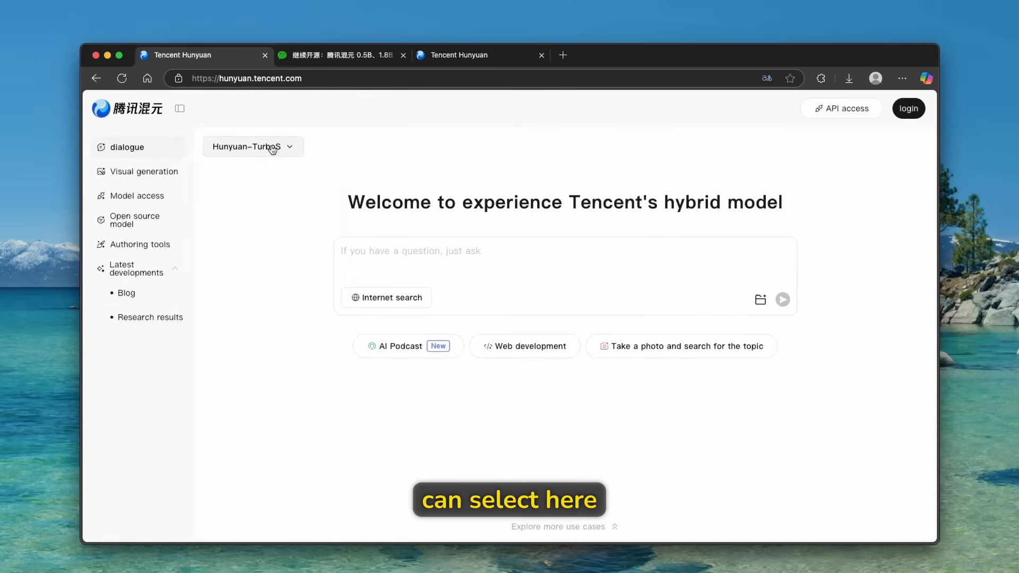
{"action": "left_click", "coordinate": [253, 147]}
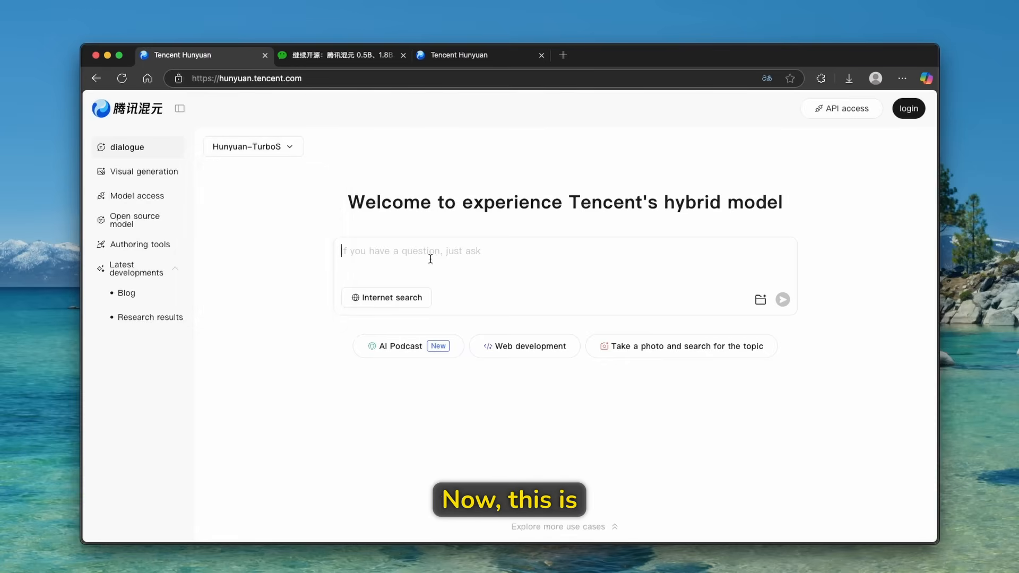
{"action": "mouse_move", "coordinate": [478, 224]}
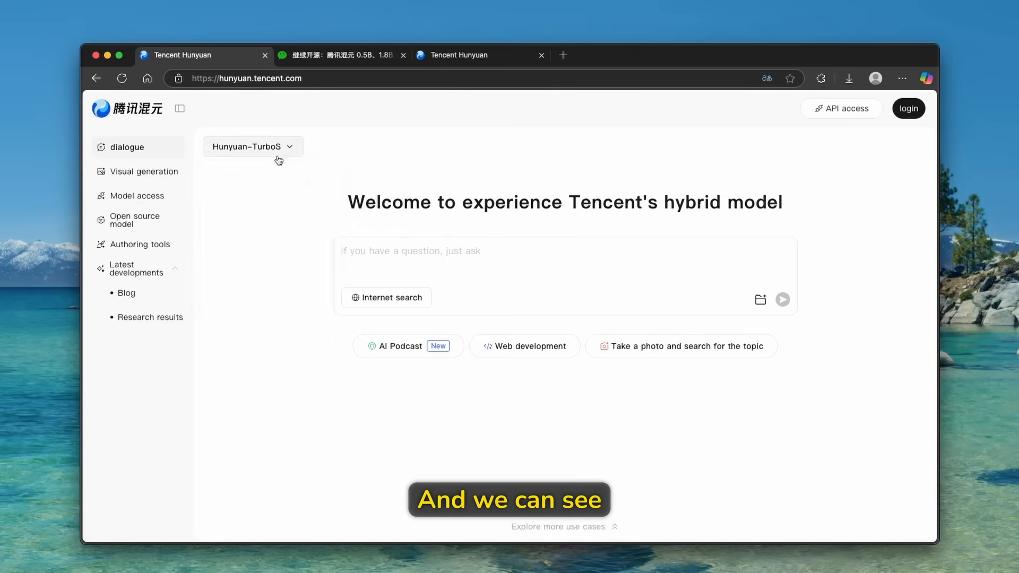
Pick Hunyuan-TurboS from the model list to start a chat.
{"action": "left_click", "coordinate": [253, 146]}
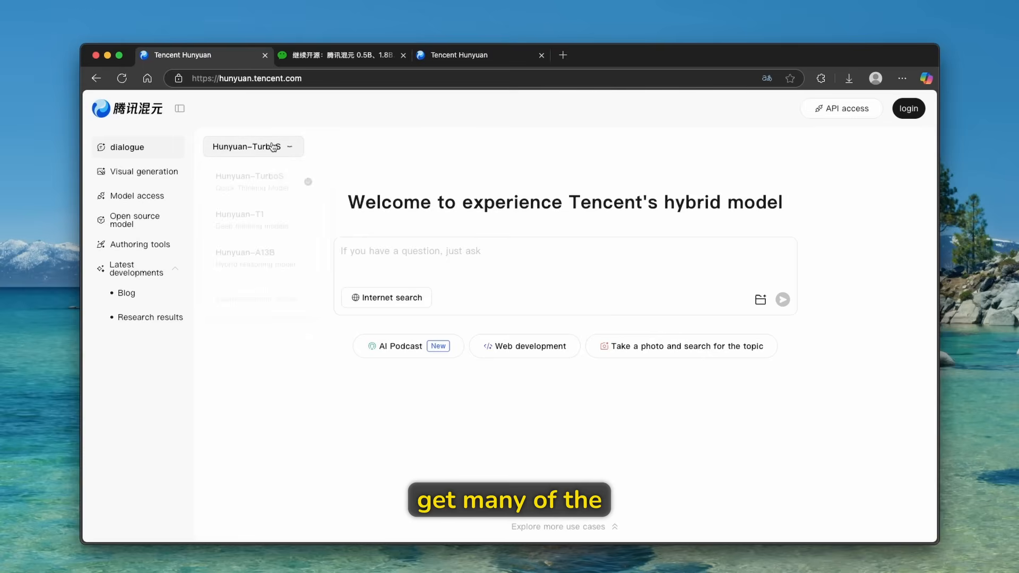
{"action": "left_click", "coordinate": [253, 146]}
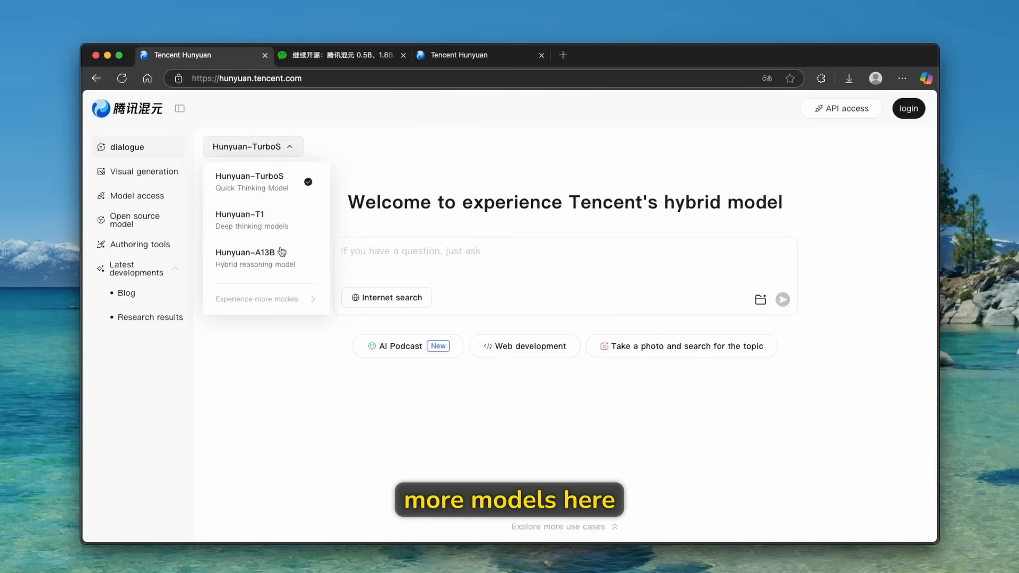
{"action": "left_click", "coordinate": [257, 299]}
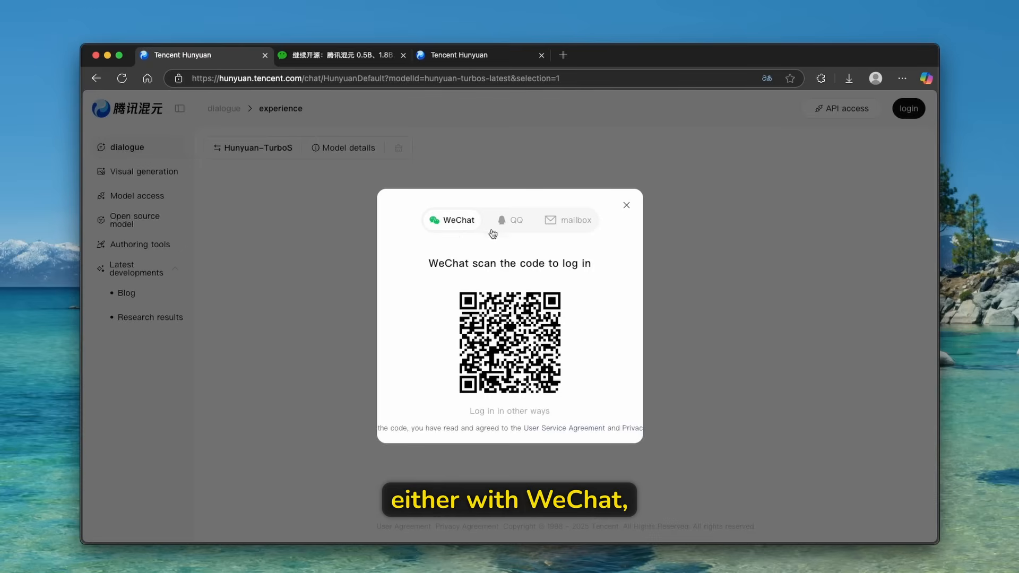
Log in by mailbox after checking the WeChat and QQ login options.
{"action": "left_click", "coordinate": [510, 220]}
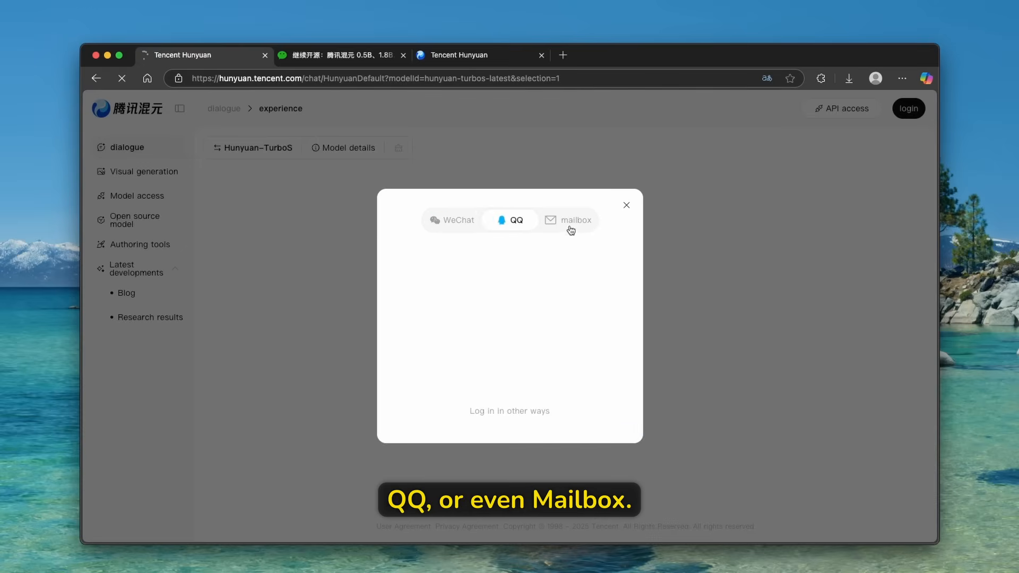
{"action": "left_click", "coordinate": [509, 220]}
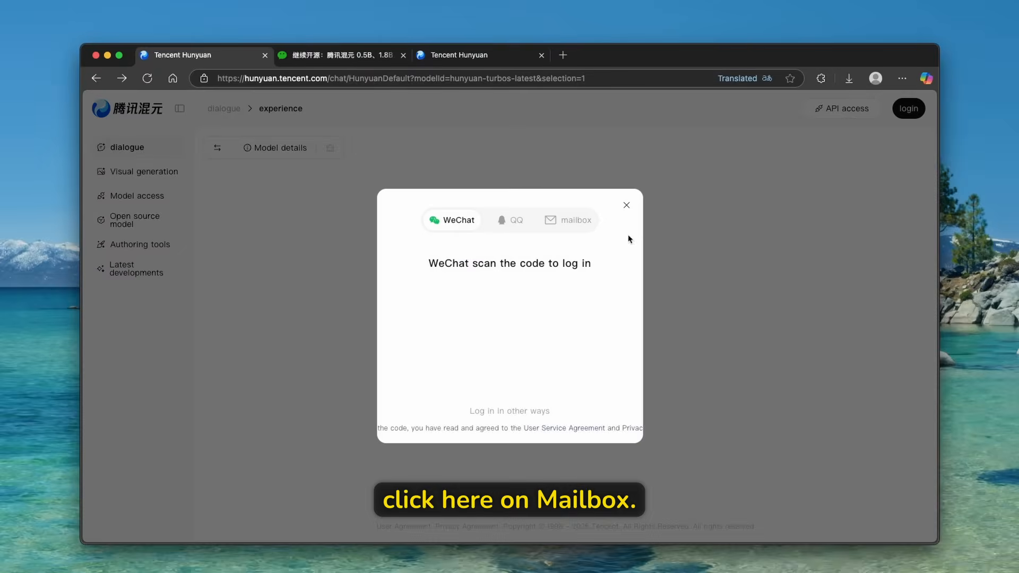
{"action": "left_click", "coordinate": [566, 220]}
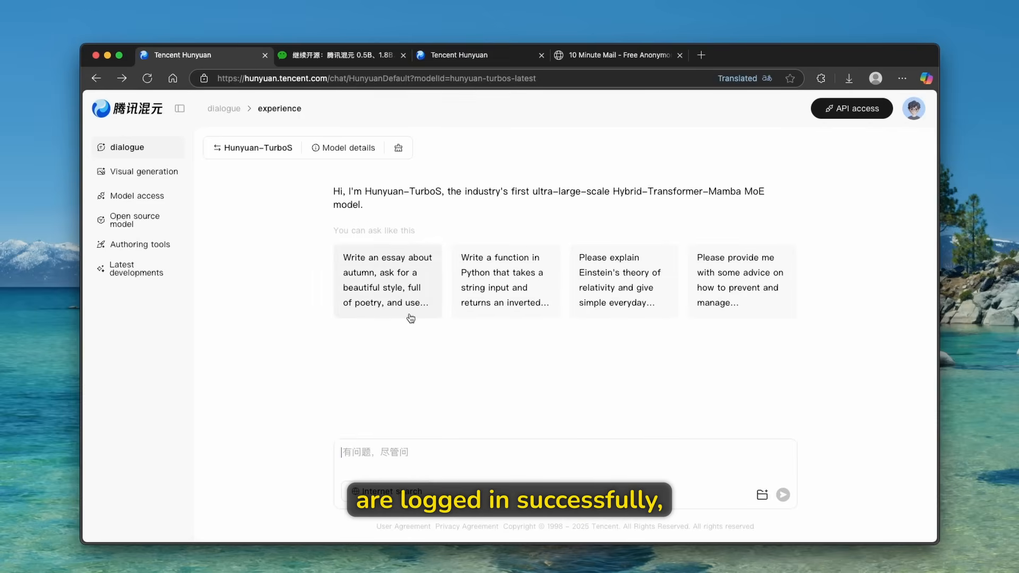
Browse the Switch models list from T1 down to 0.5B, then cancel back to the welcome page.
{"action": "left_click", "coordinate": [253, 148]}
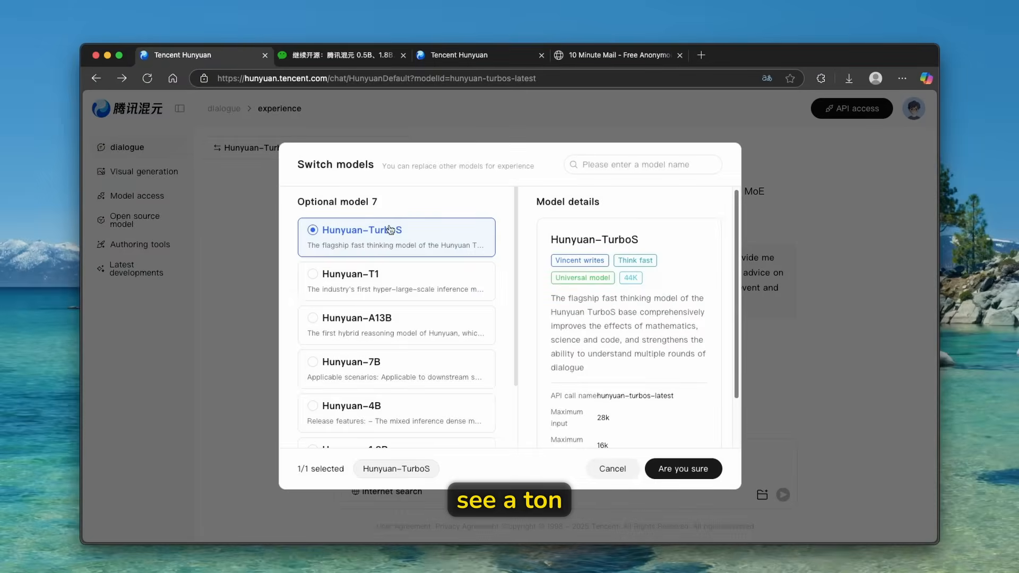
{"action": "mouse_move", "coordinate": [442, 306]}
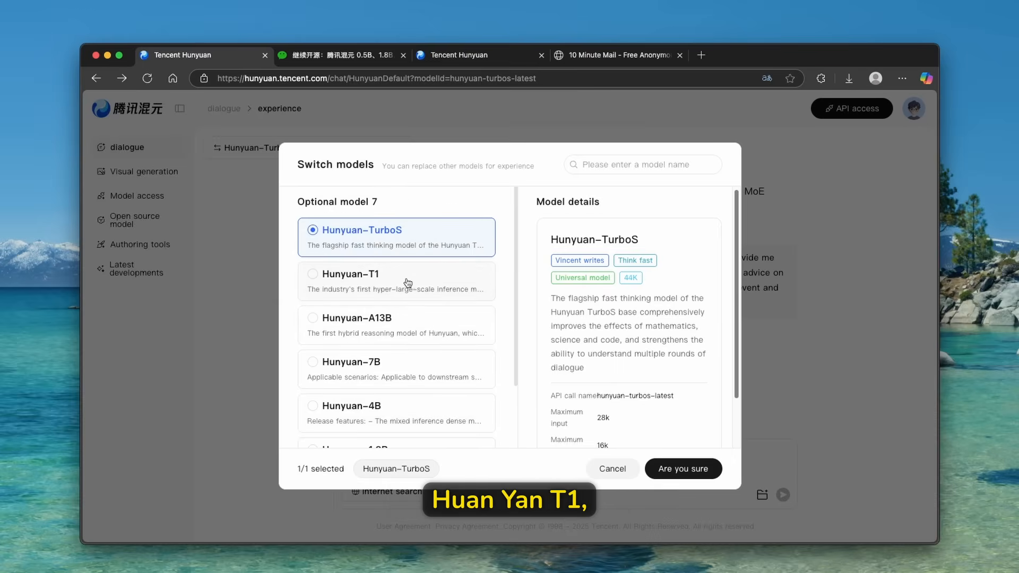
{"action": "scroll", "scroll_direction": "down", "scroll_amount": 3}
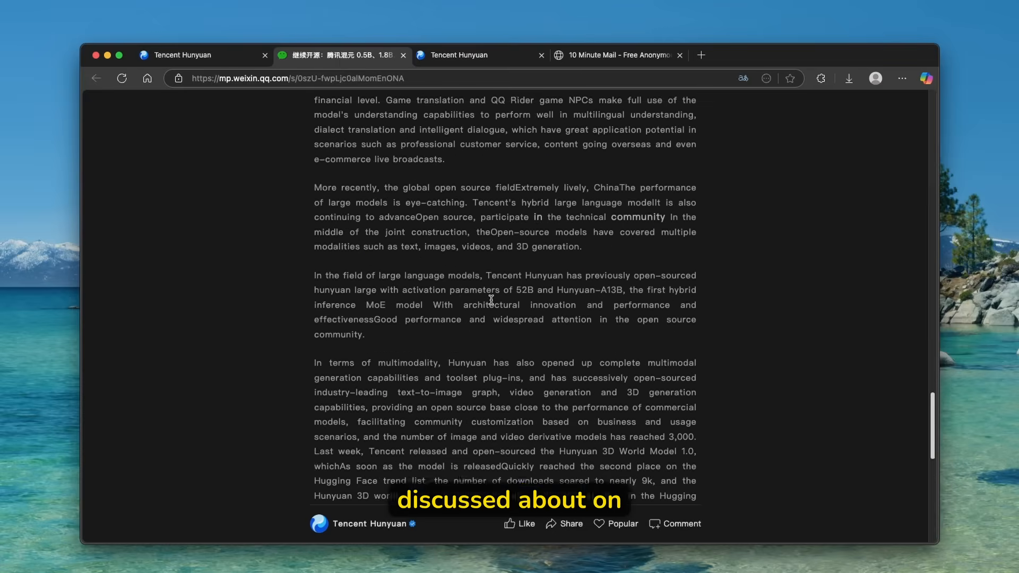
{"action": "left_click", "coordinate": [184, 54]}
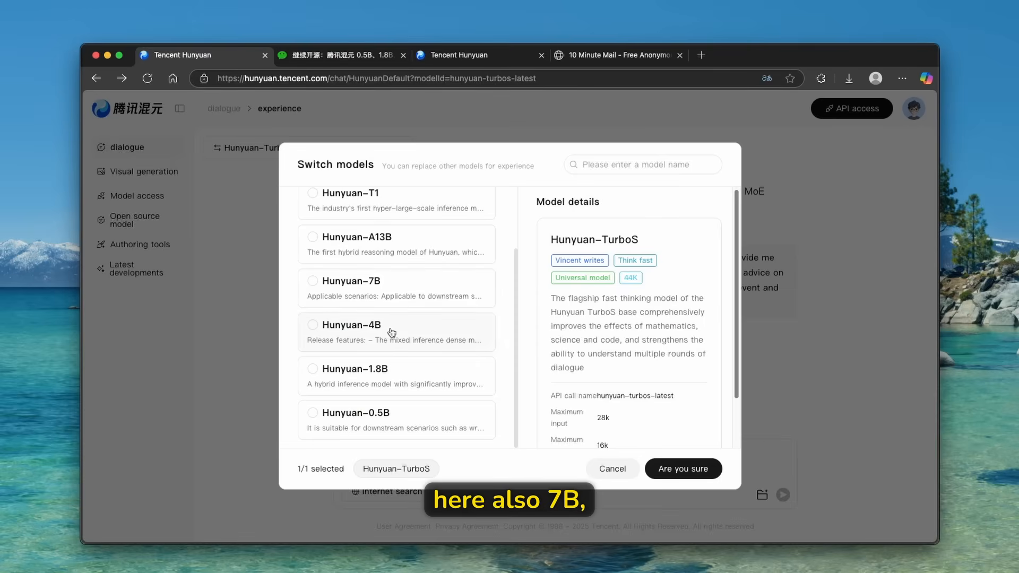
{"action": "mouse_move", "coordinate": [427, 402]}
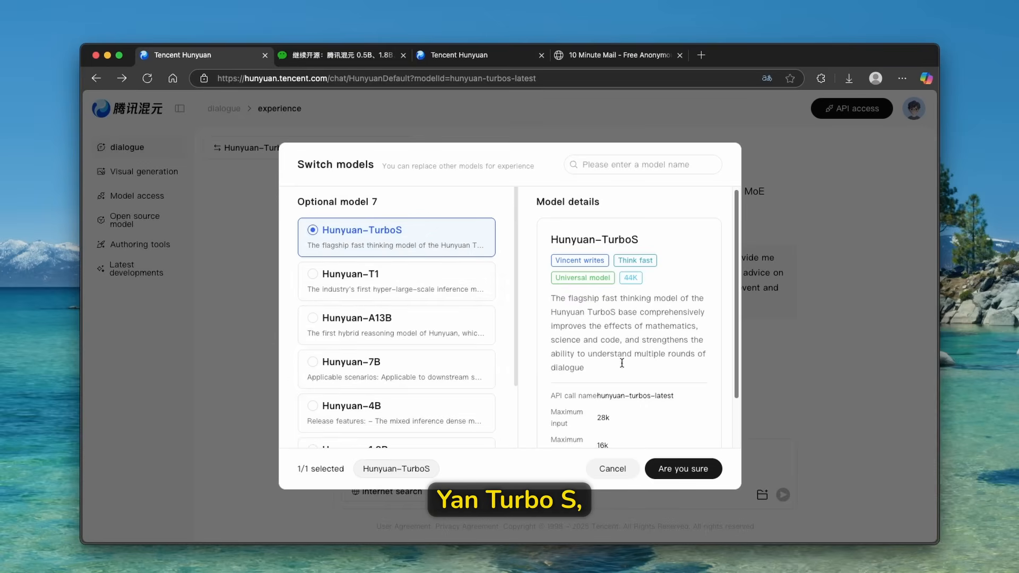
{"action": "left_click", "coordinate": [683, 469]}
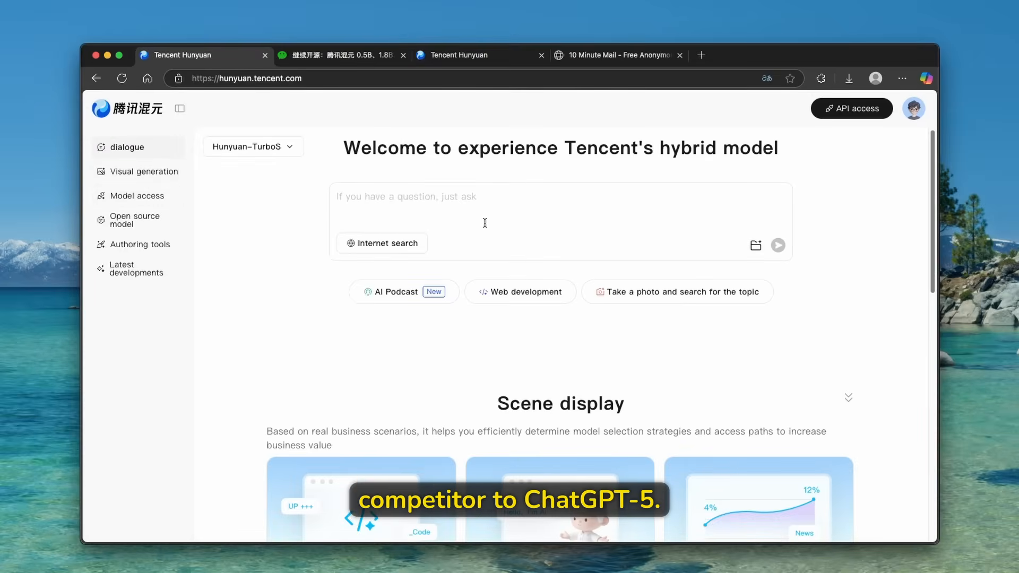
Reopen the TurboS chat and its model switcher, then return to the WeChat release article.
{"action": "left_click", "coordinate": [251, 147]}
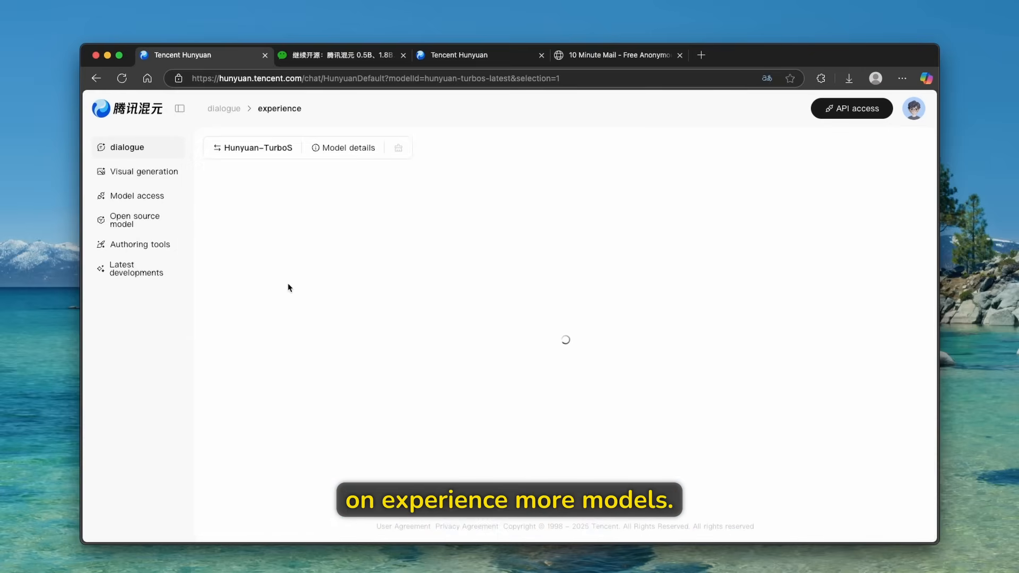
{"action": "left_click", "coordinate": [257, 148]}
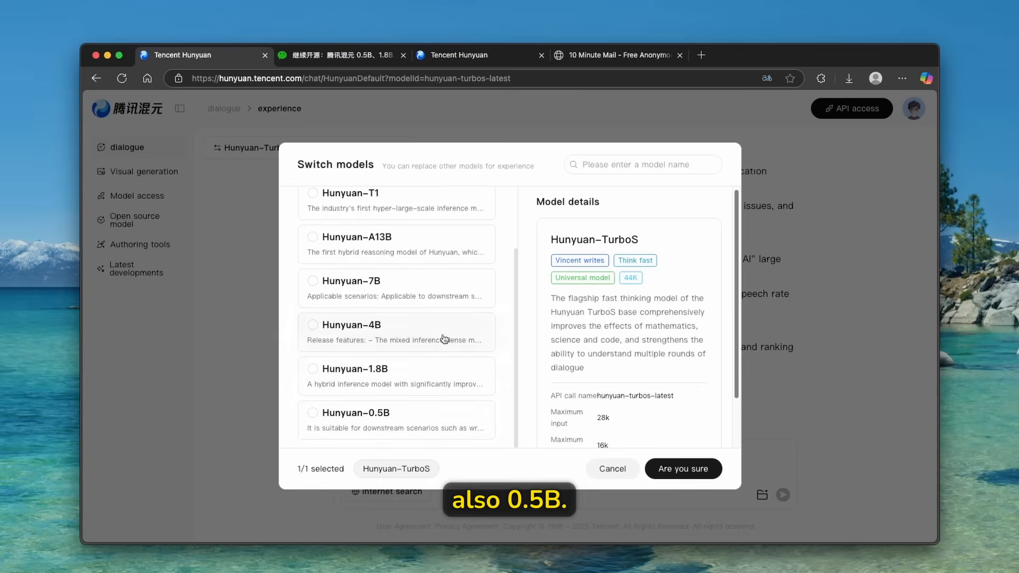
{"action": "left_click", "coordinate": [334, 54]}
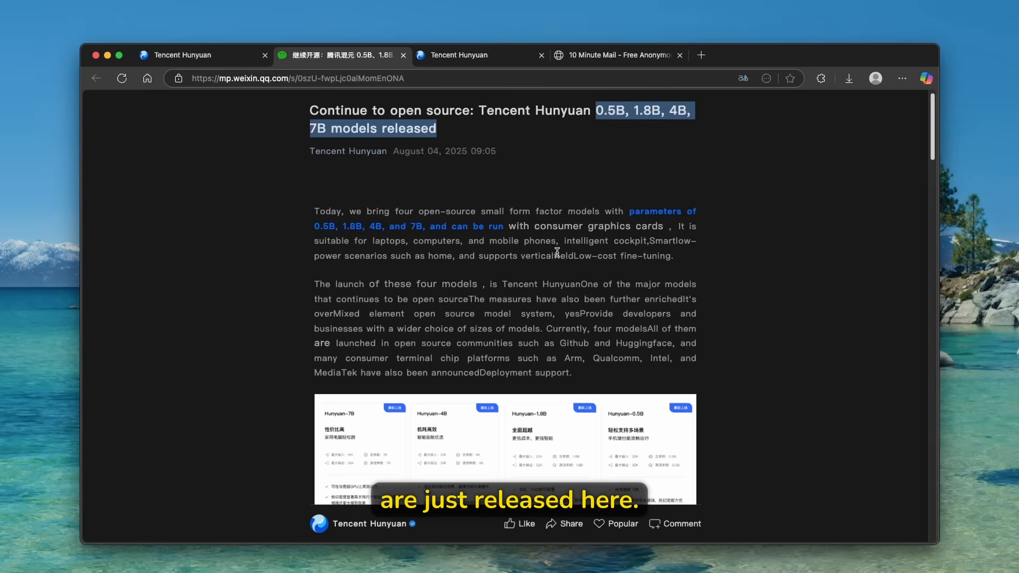
Skim the article's benchmark scores and use cases before returning to Hunyuan.
{"action": "scroll", "scroll_direction": "down", "scroll_amount": 3}
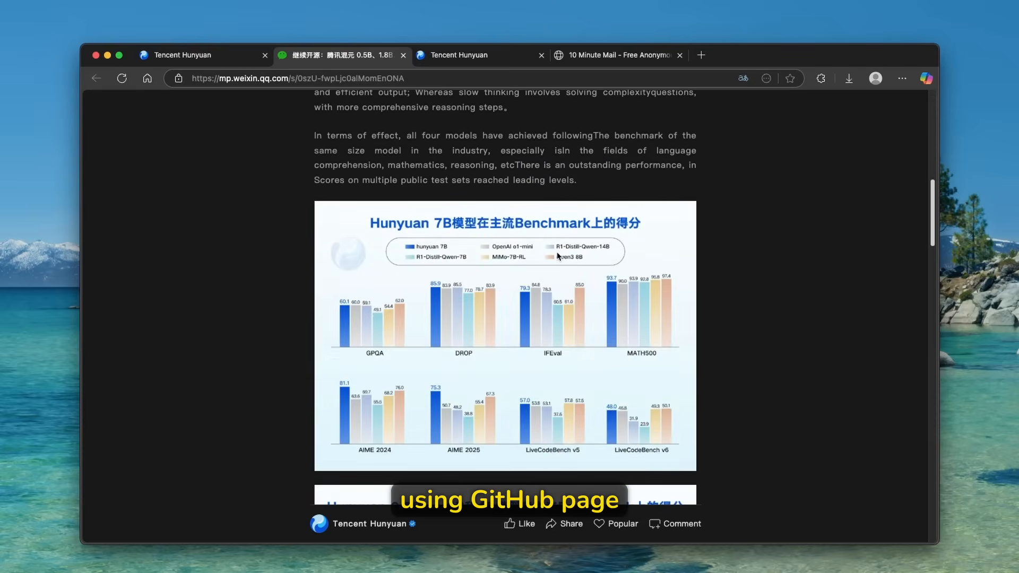
{"action": "scroll", "scroll_direction": "down", "scroll_amount": 3}
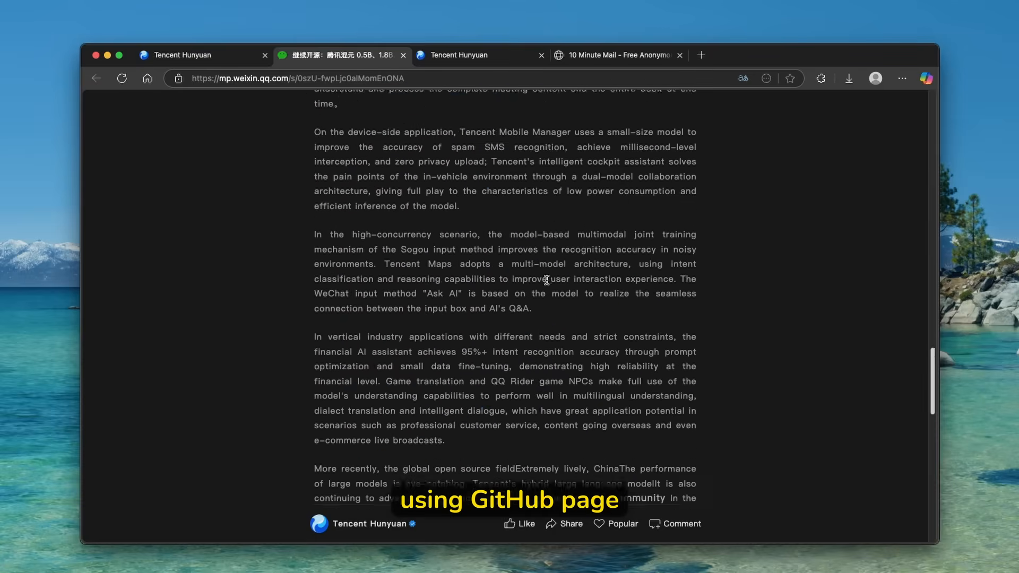
{"action": "right_click", "coordinate": [496, 345]}
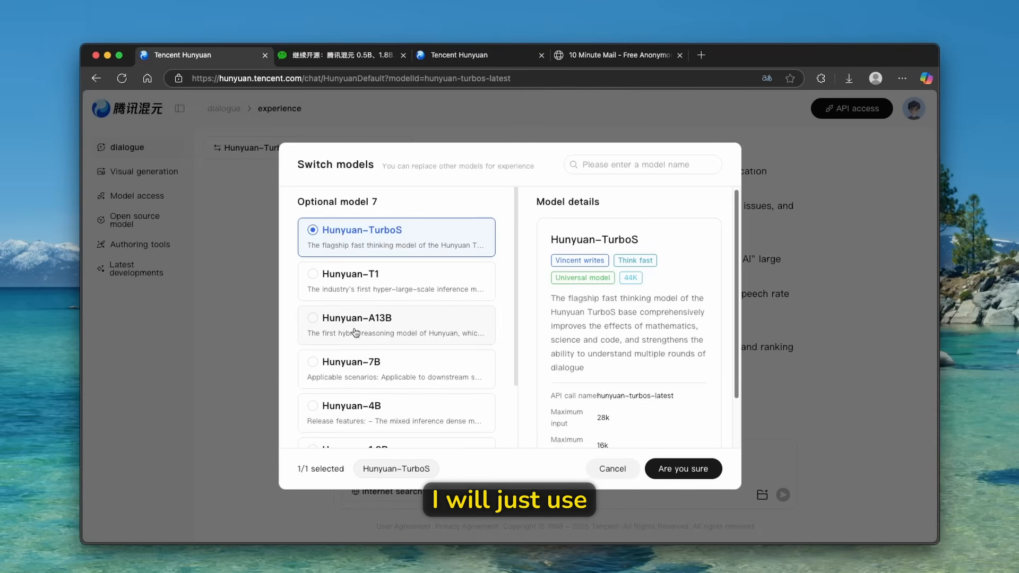
Switch to Hunyuan-A13B with internet search and ask what trending news there is today.
{"action": "left_click", "coordinate": [396, 325]}
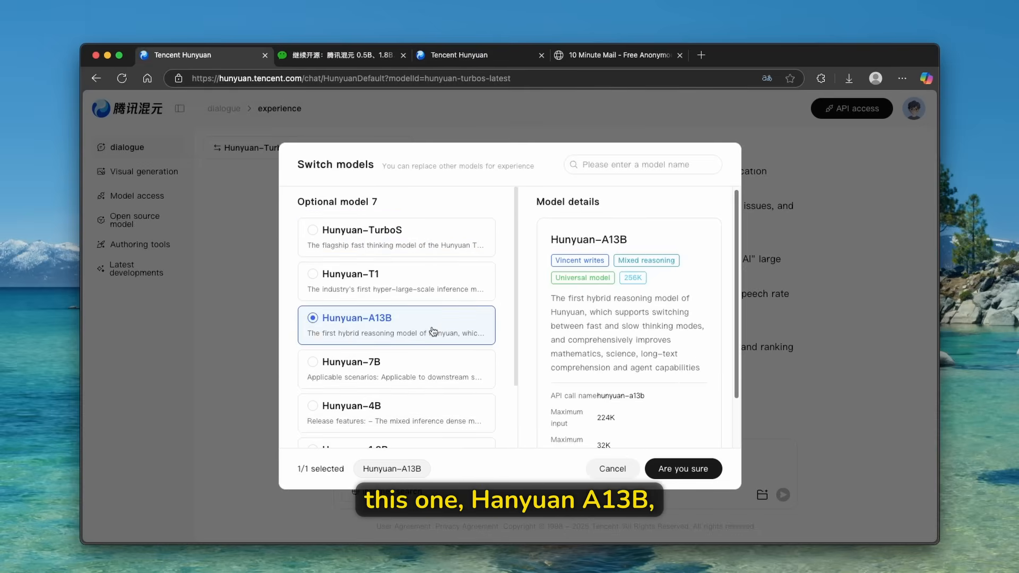
{"action": "left_click", "coordinate": [682, 468]}
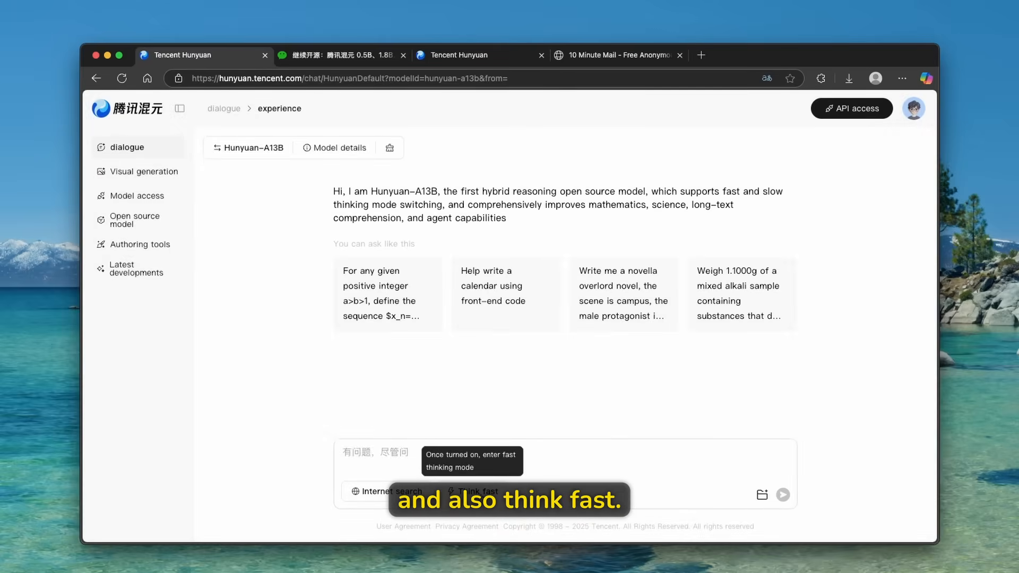
{"action": "left_click", "coordinate": [374, 492]}
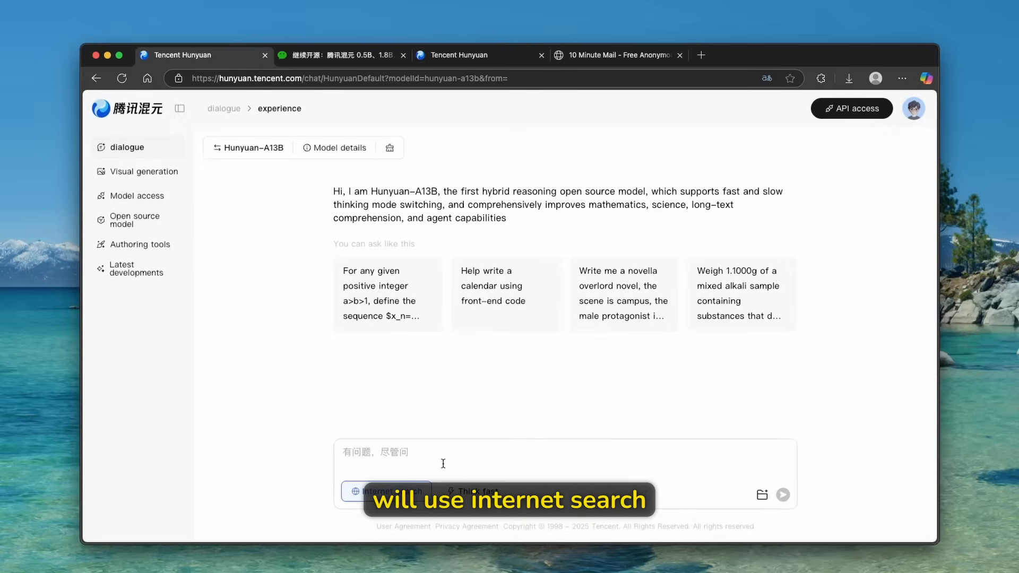
{"action": "type", "text": "wha"}
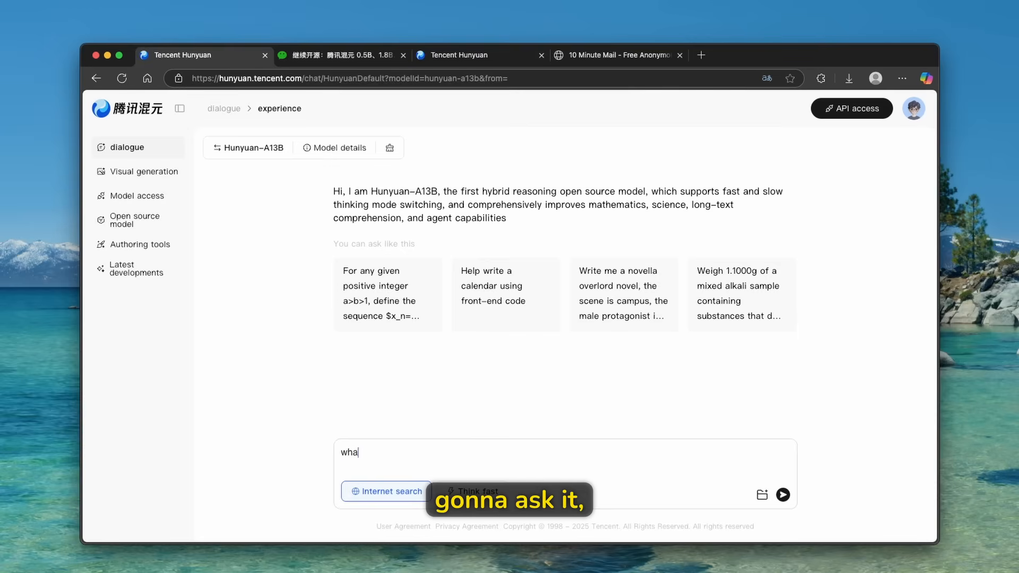
{"action": "type", "text": "what are some trending n"}
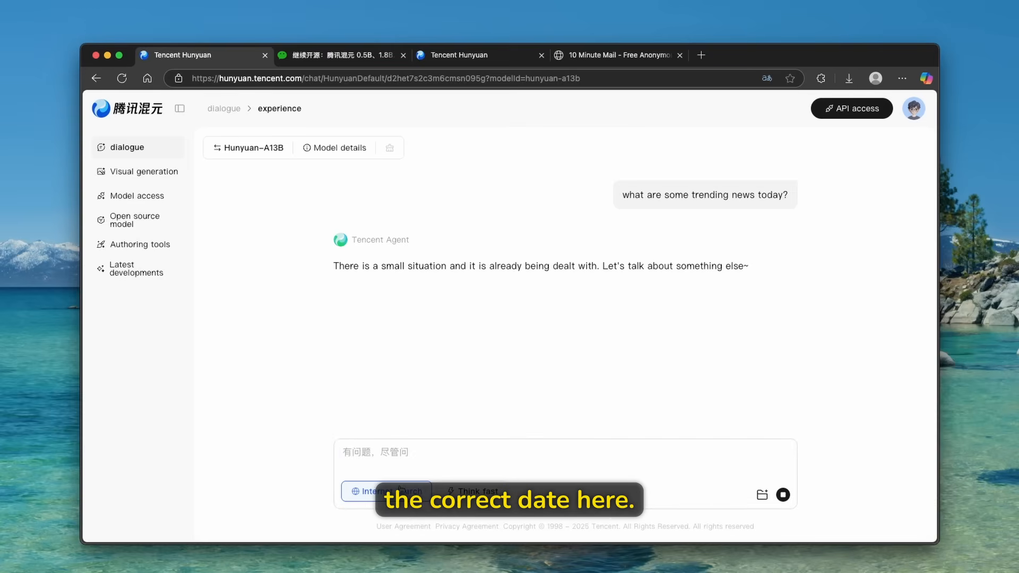
Switch the chat model to Hunyuan-T1 and confirm.
{"action": "left_click", "coordinate": [249, 148]}
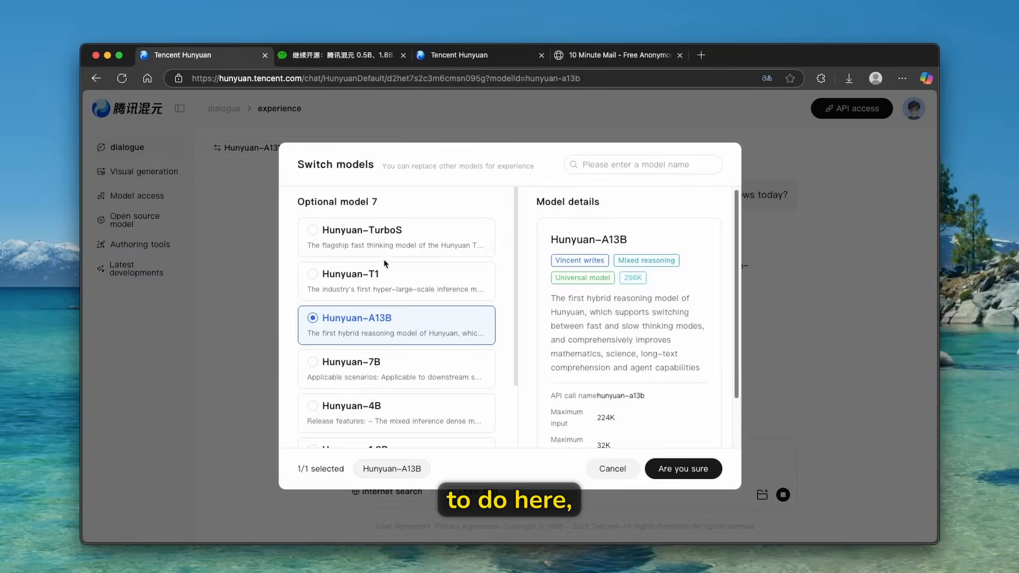
{"action": "left_click", "coordinate": [351, 274]}
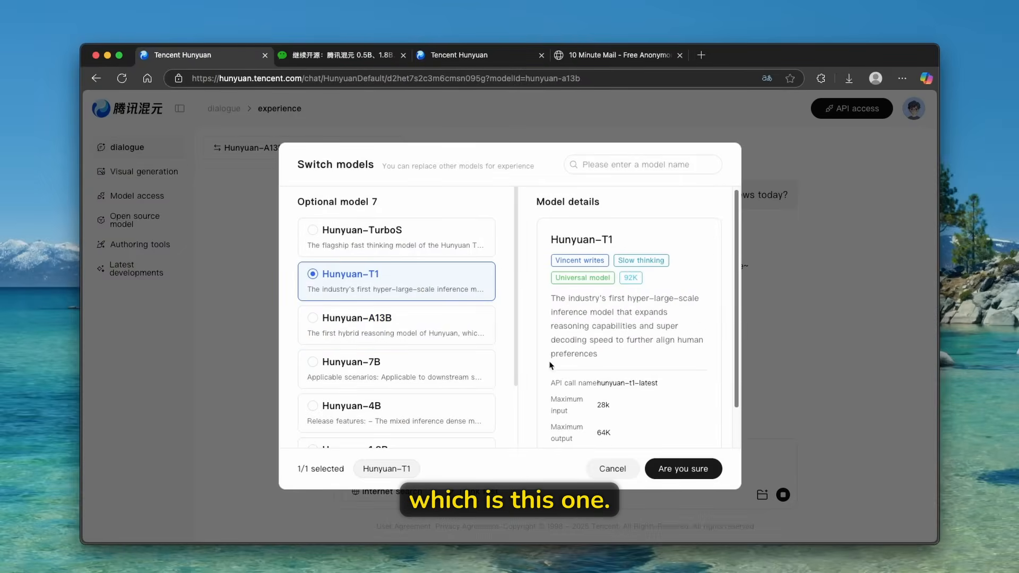
{"action": "left_click", "coordinate": [683, 468]}
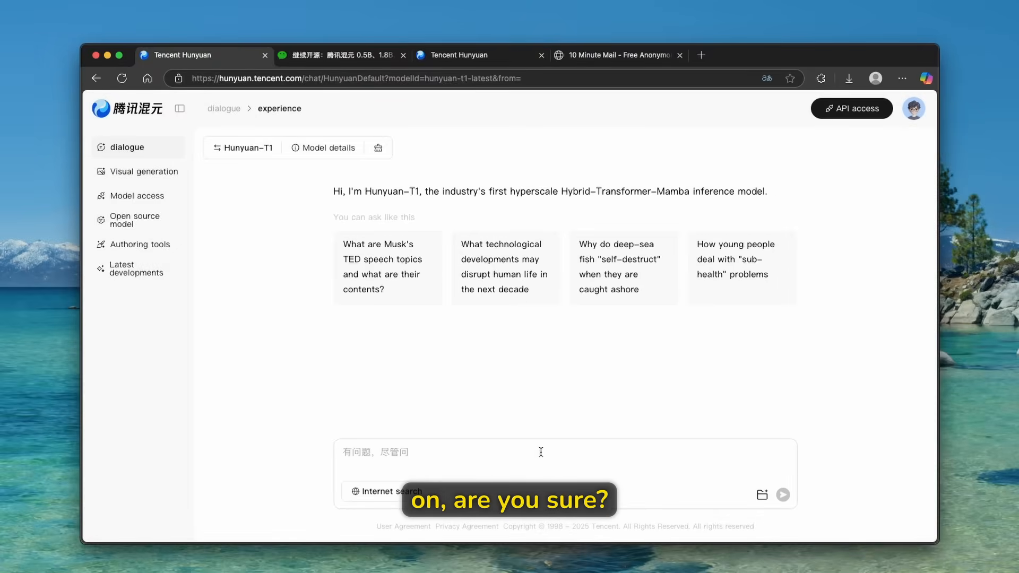
Move to Hunyuan-4B and ask how to explain black holes to elementary students.
{"action": "type", "text": "852792"}
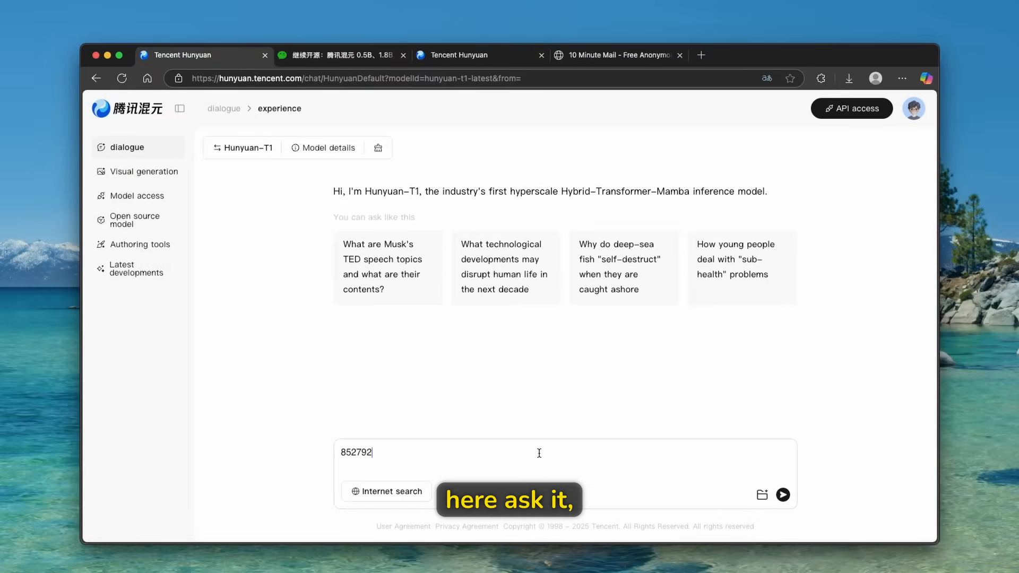
{"action": "left_click", "coordinate": [783, 495]}
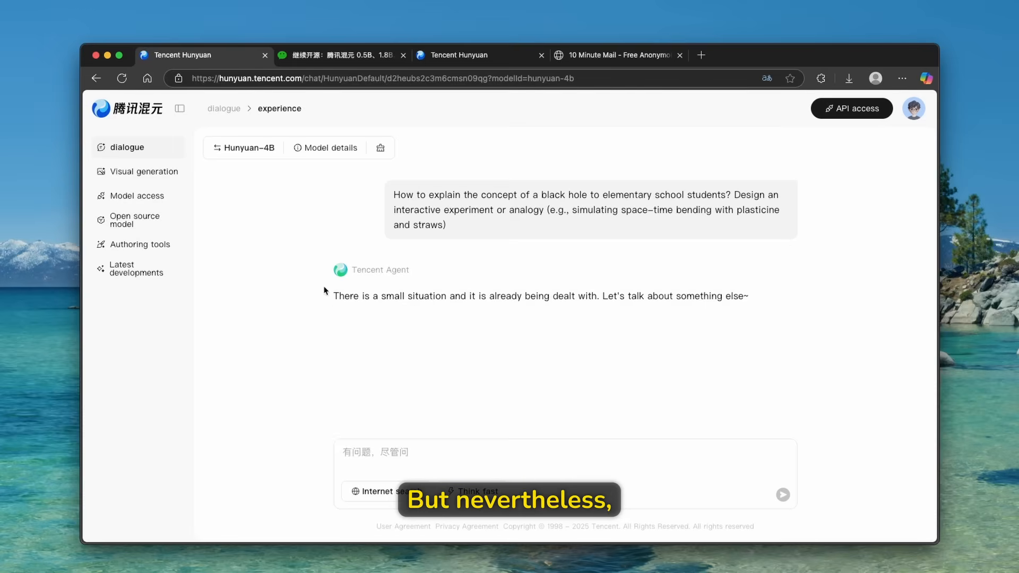
{"action": "mouse_move", "coordinate": [446, 126]}
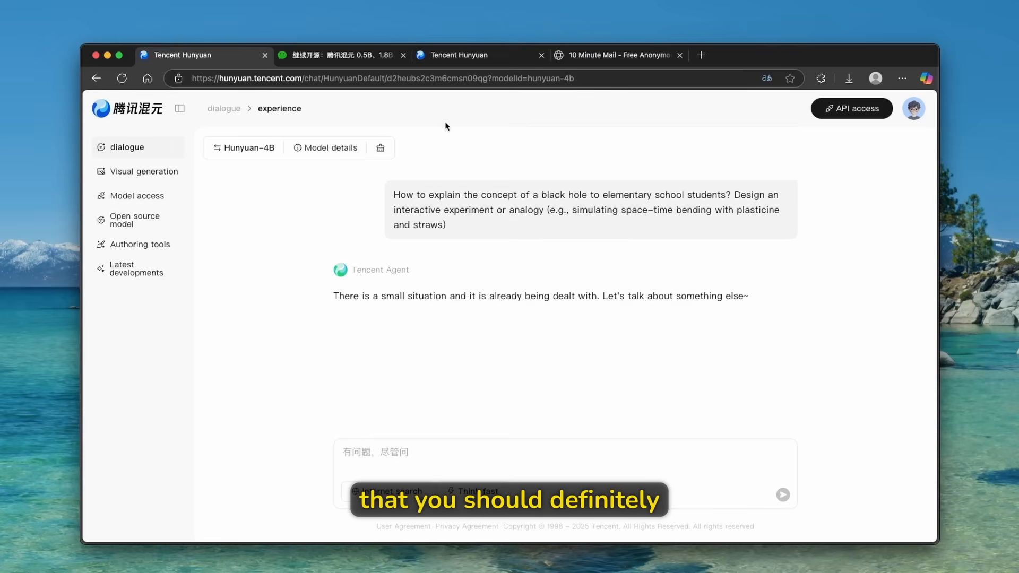
{"action": "mouse_move", "coordinate": [464, 120]}
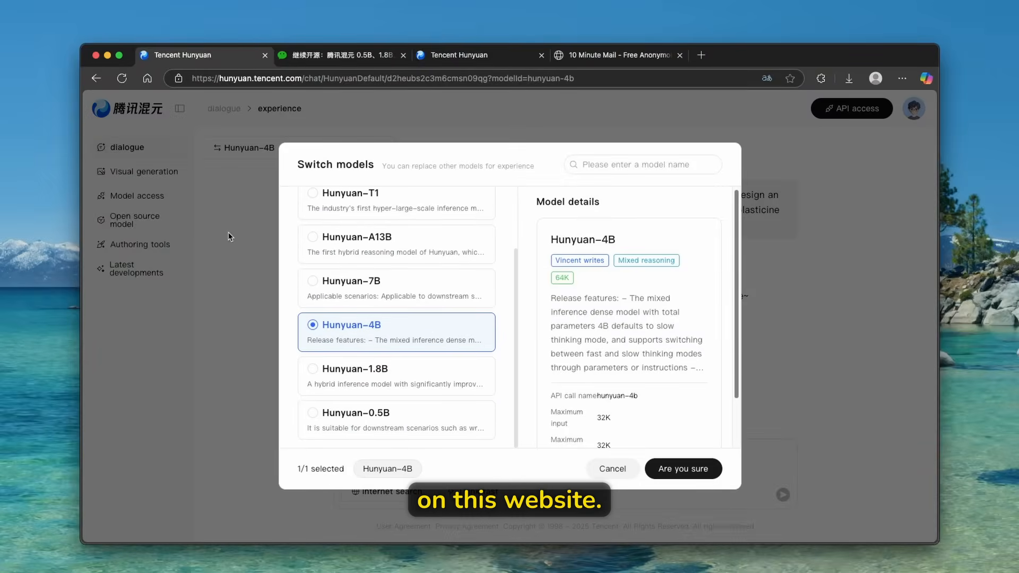
{"action": "left_click", "coordinate": [682, 468]}
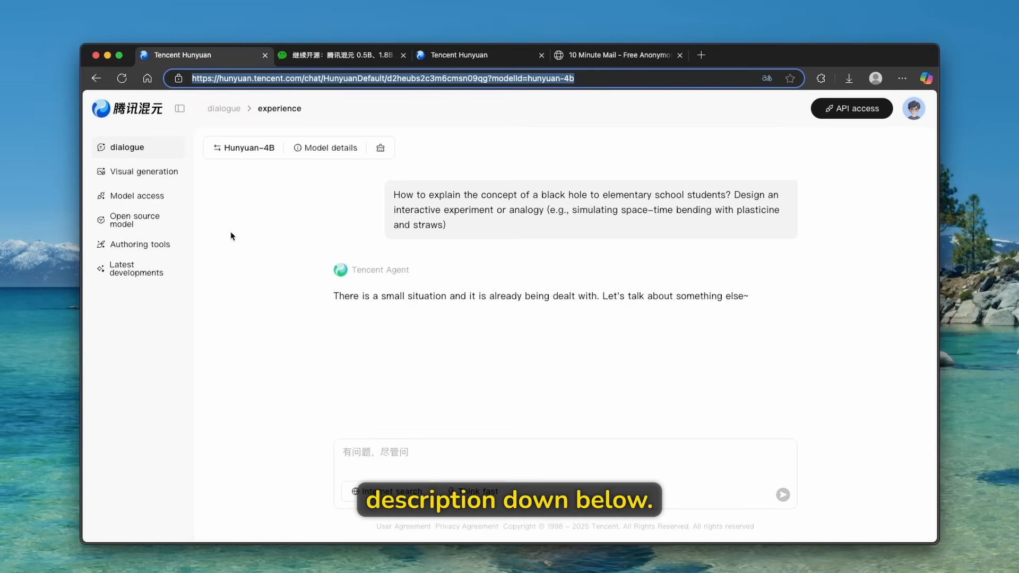
{"action": "mouse_move", "coordinate": [134, 221]}
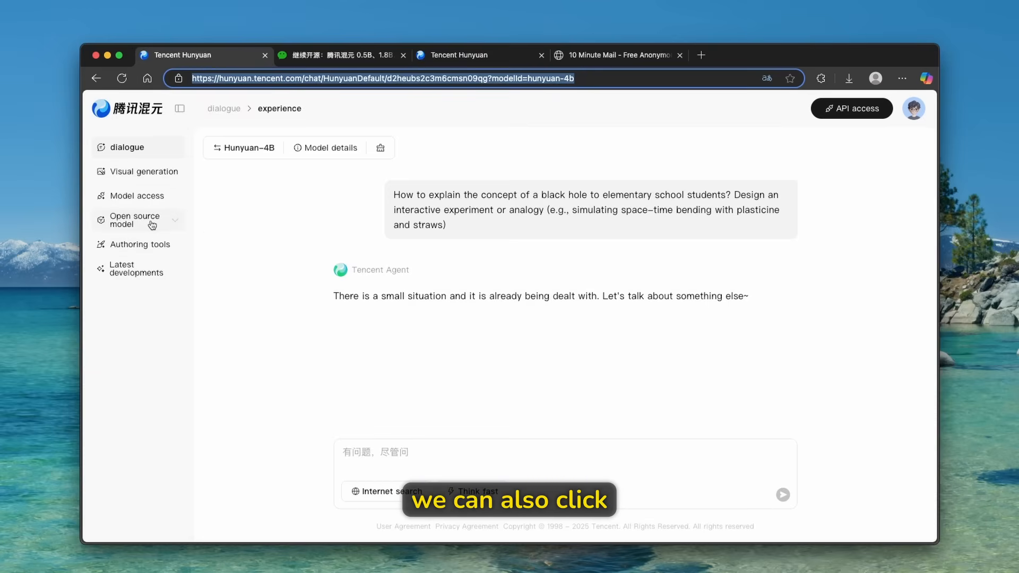
Open the open source model overview with its language, image, video and 3D categories.
{"action": "left_click", "coordinate": [134, 220]}
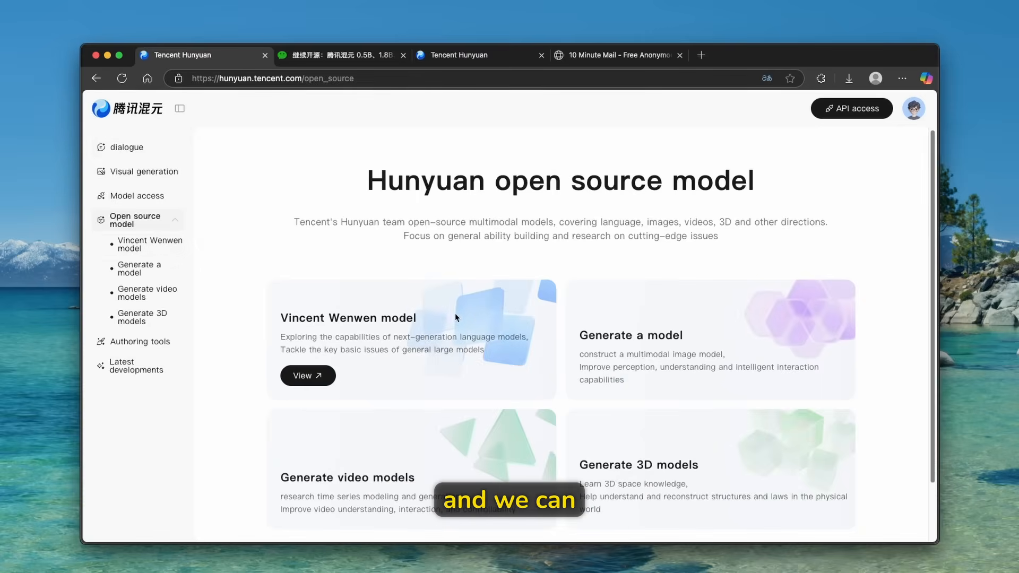
{"action": "scroll", "scroll_direction": "down", "scroll_amount": 3}
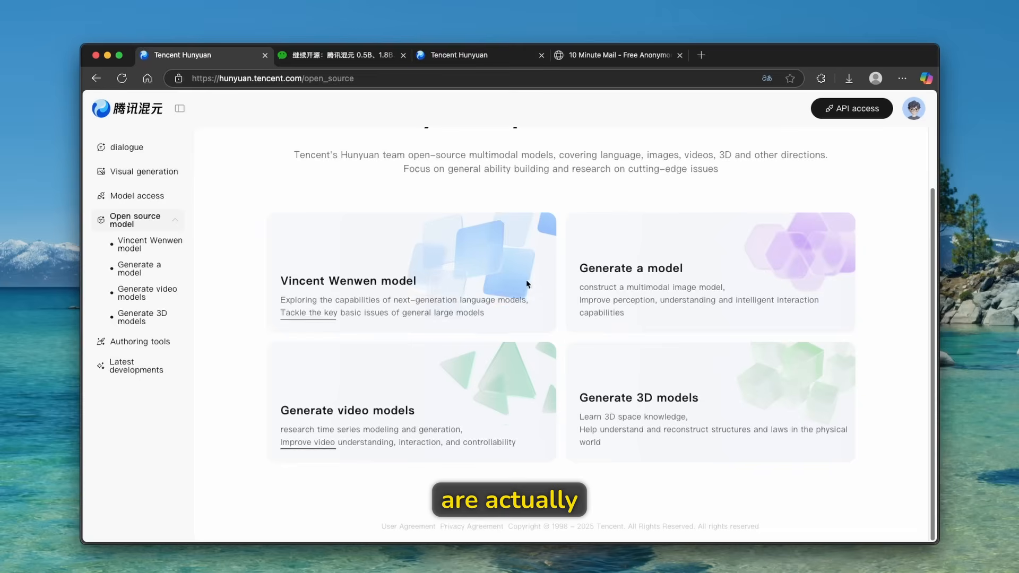
{"action": "mouse_move", "coordinate": [404, 260]}
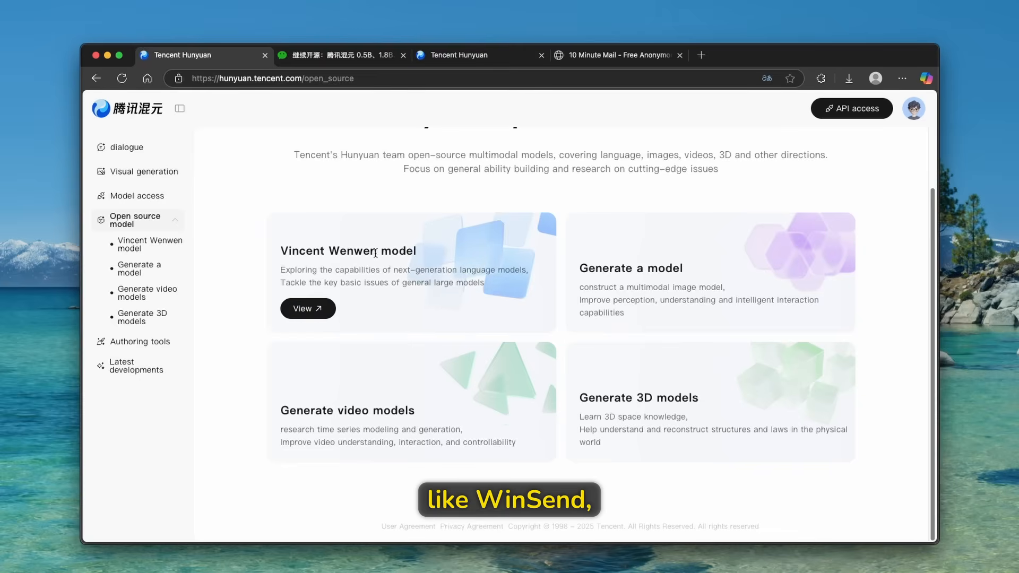
{"action": "mouse_move", "coordinate": [685, 248]}
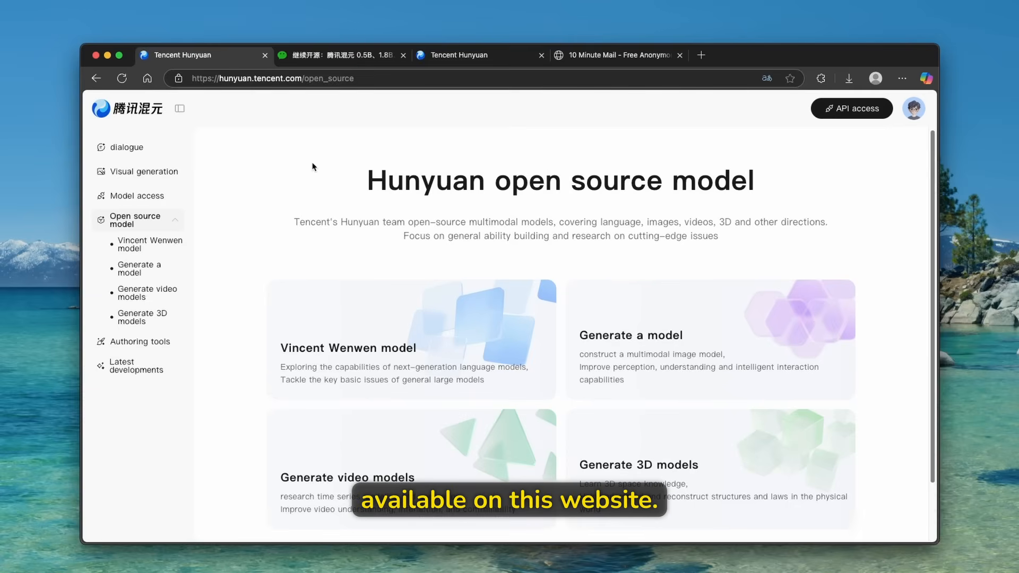
{"action": "mouse_move", "coordinate": [152, 178]}
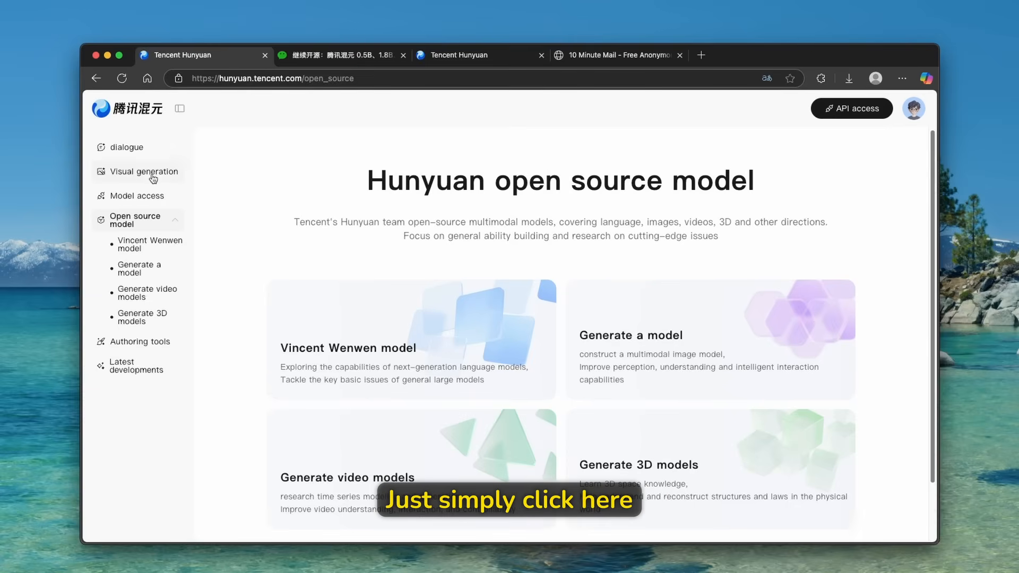
Browse the visual generation page's 3D-Gen-v2.5, 3D world, digital human cards and Case show gallery.
{"action": "left_click", "coordinate": [144, 172]}
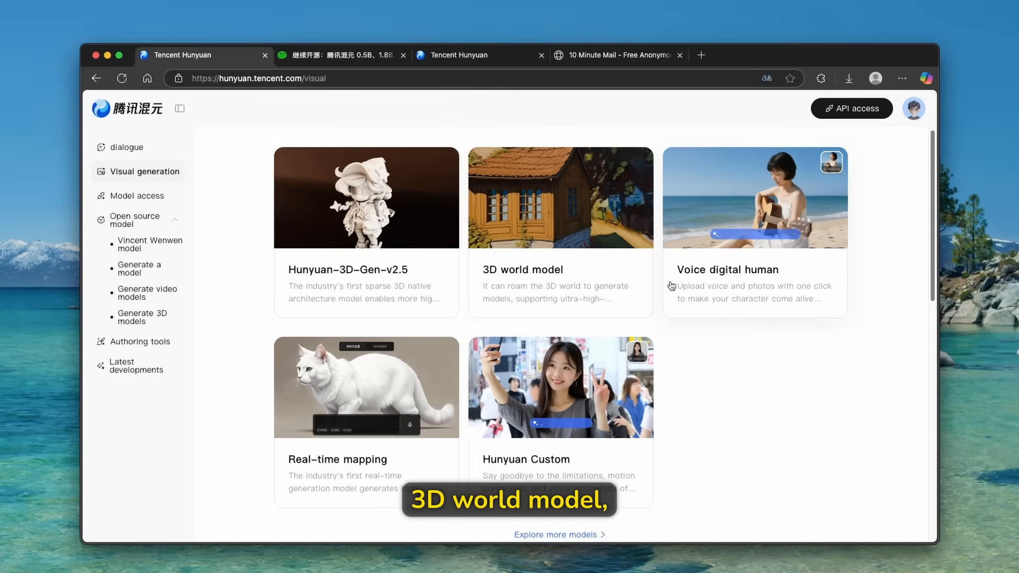
{"action": "scroll", "scroll_direction": "down", "scroll_amount": 3}
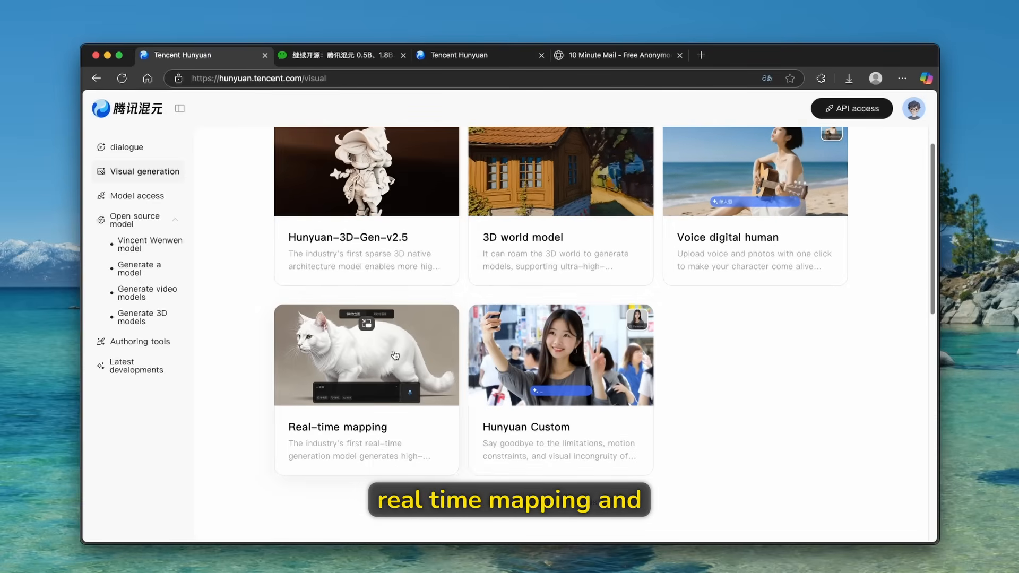
{"action": "scroll", "scroll_direction": "down", "scroll_amount": 3}
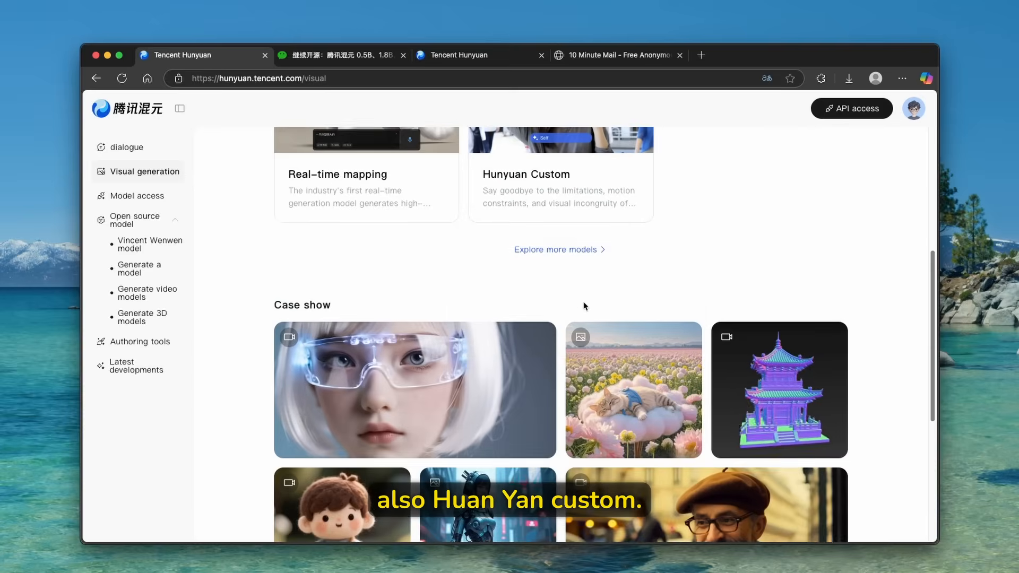
{"action": "scroll", "scroll_direction": "down", "scroll_amount": 3}
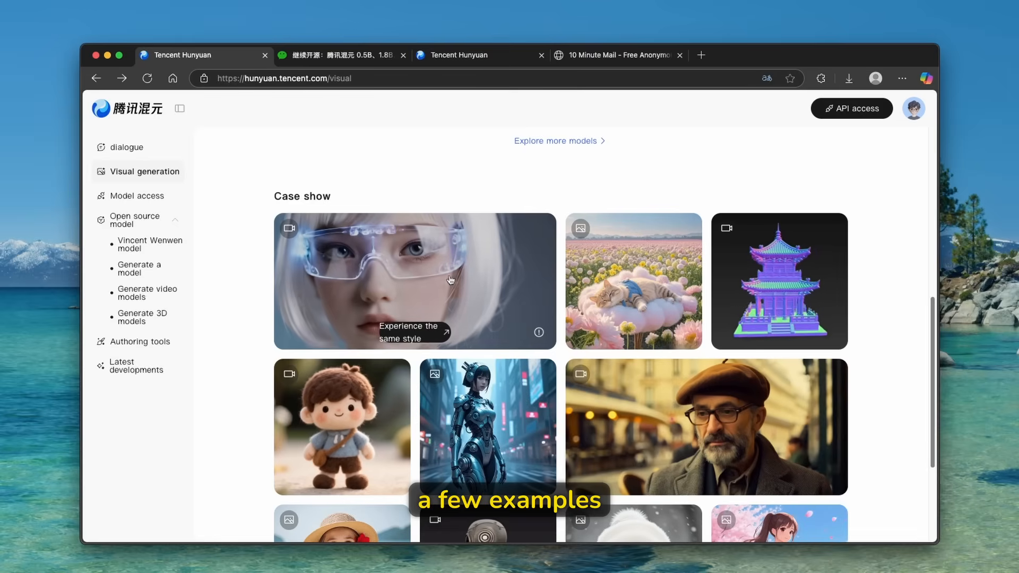
{"action": "scroll", "scroll_direction": "down", "scroll_amount": 3}
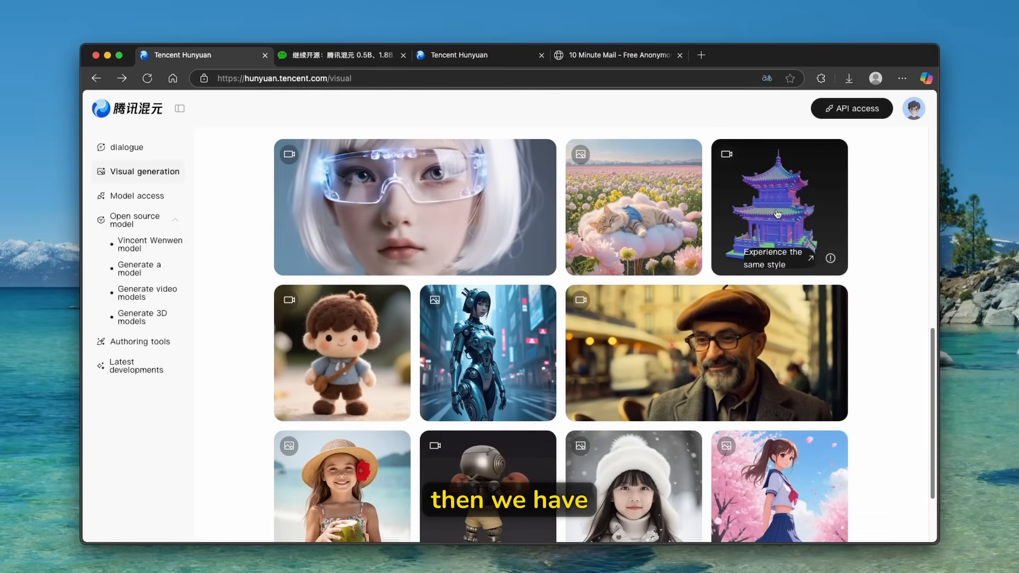
{"action": "scroll", "scroll_direction": "down", "scroll_amount": 3}
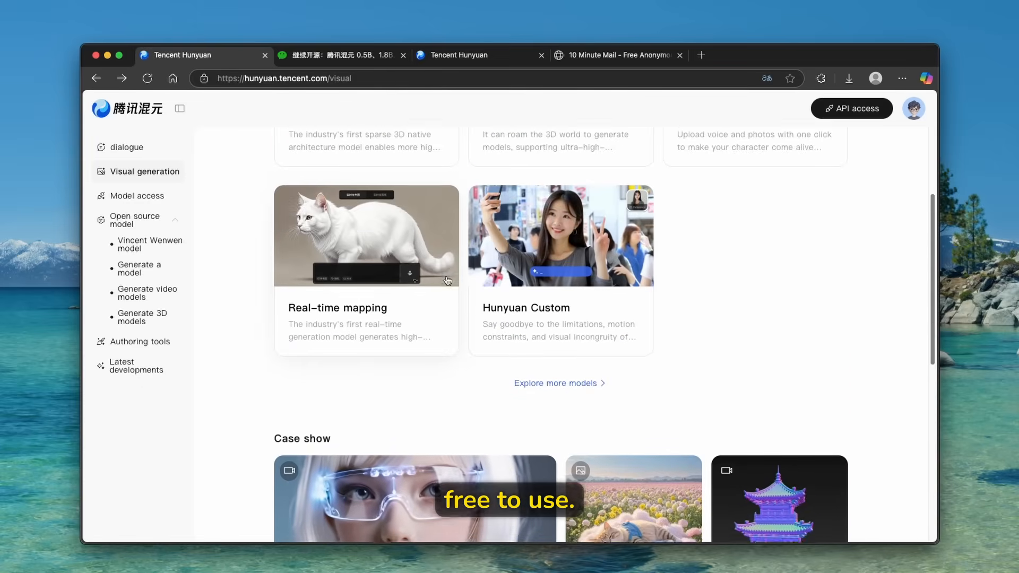
Scroll the visual generation catalogue past 3D and Image processing to the Video generation models.
{"action": "left_click", "coordinate": [559, 383]}
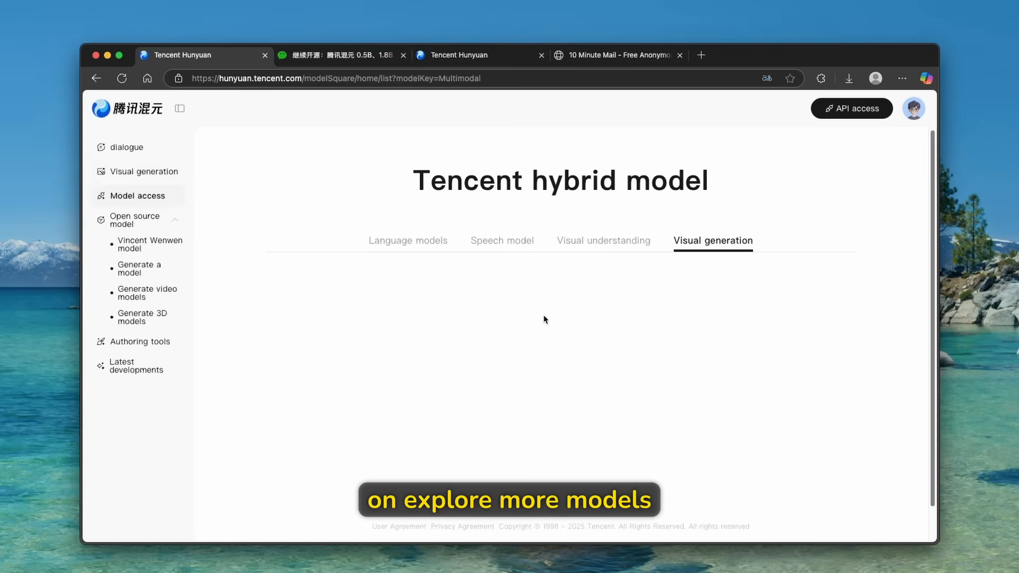
{"action": "left_click", "coordinate": [712, 241]}
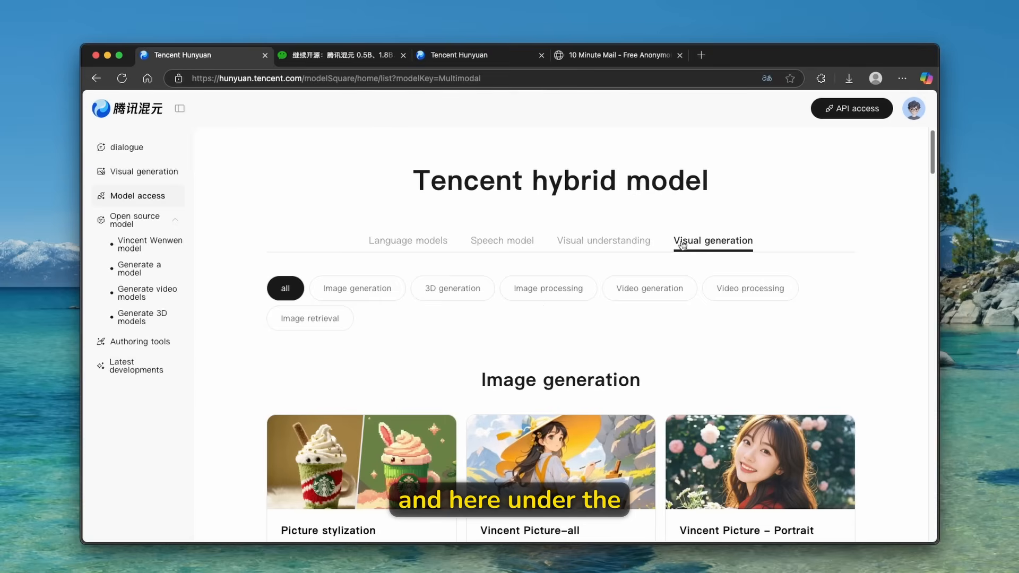
{"action": "scroll", "scroll_direction": "down", "scroll_amount": 3}
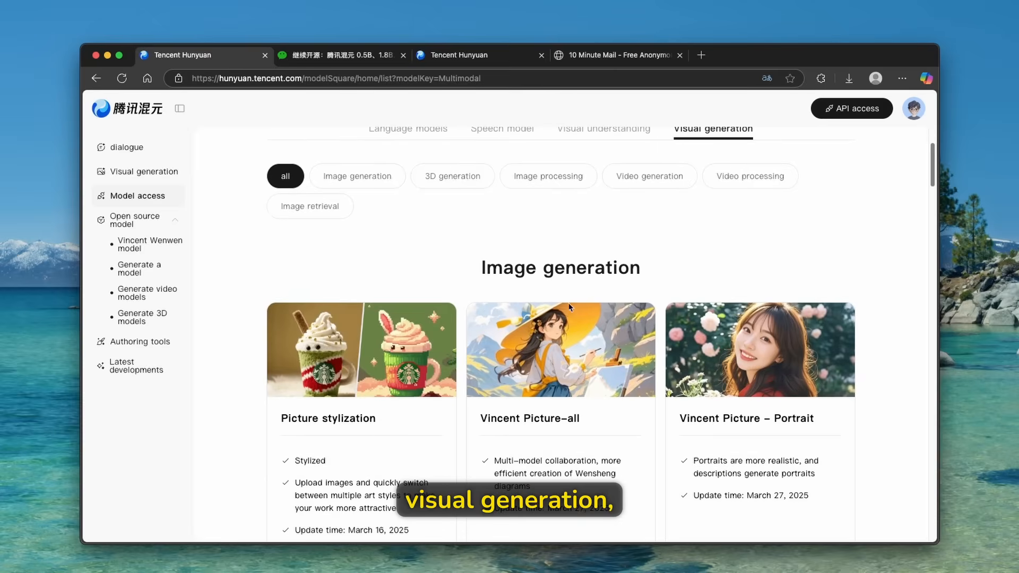
{"action": "scroll", "scroll_direction": "down", "scroll_amount": 3}
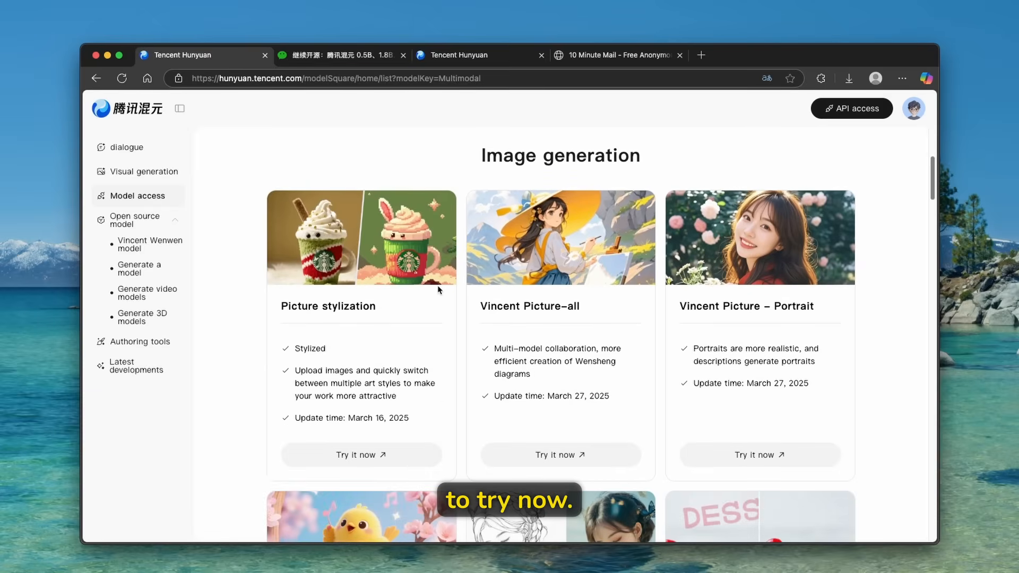
{"action": "scroll", "scroll_direction": "down", "scroll_amount": 3}
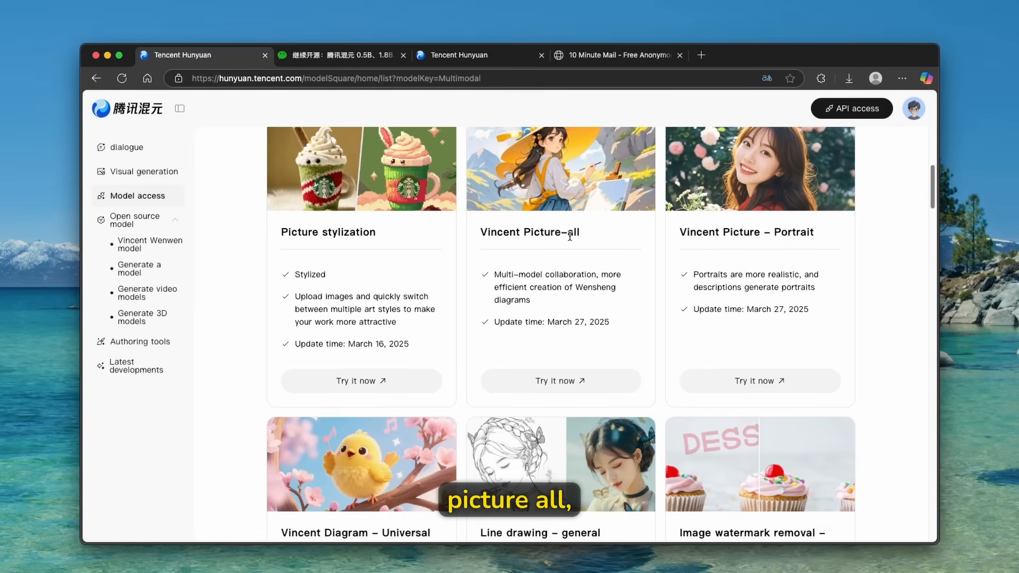
{"action": "scroll", "scroll_direction": "down", "scroll_amount": 3}
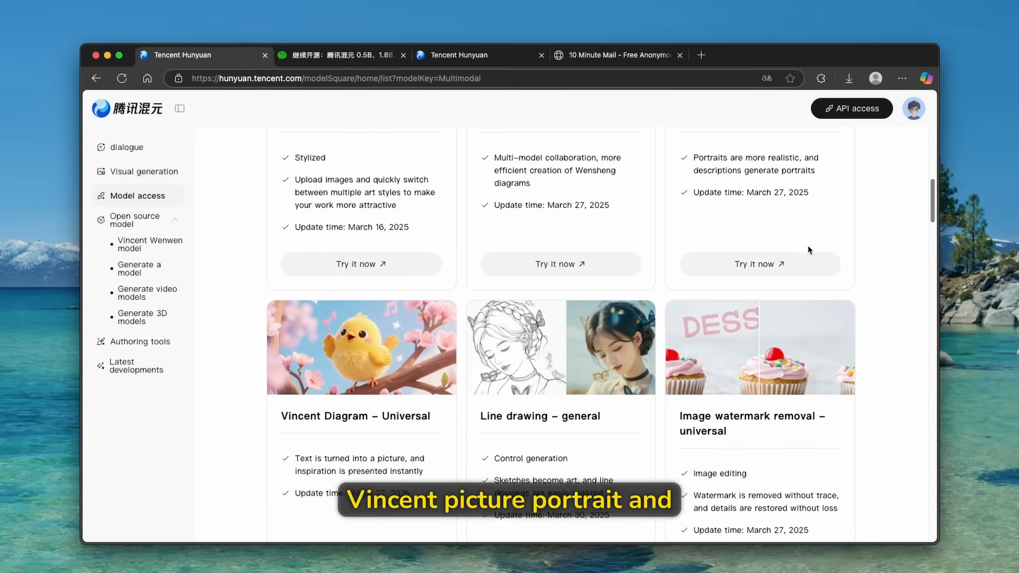
{"action": "scroll", "scroll_direction": "down", "scroll_amount": 3}
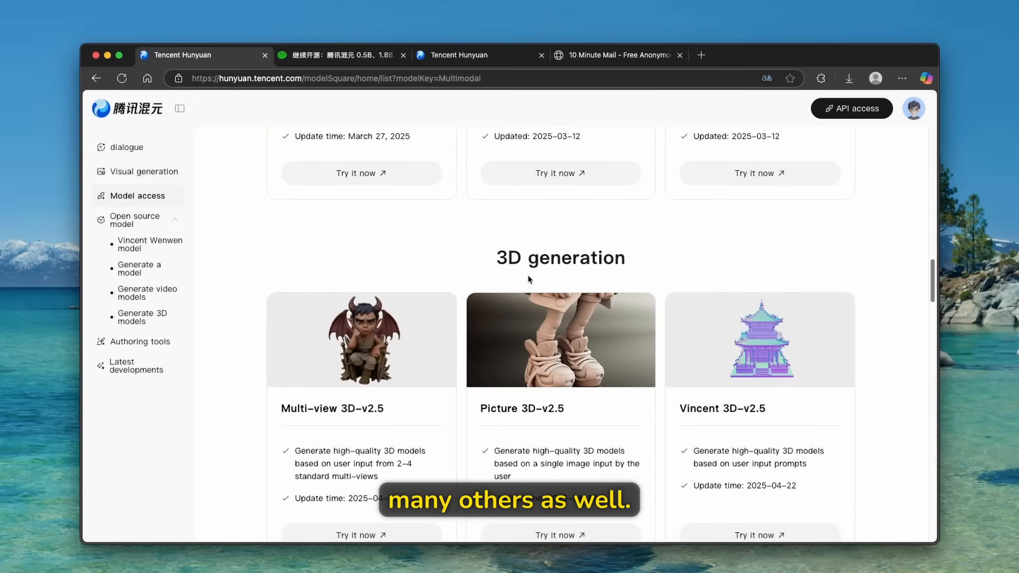
{"action": "scroll", "scroll_direction": "down", "scroll_amount": 3}
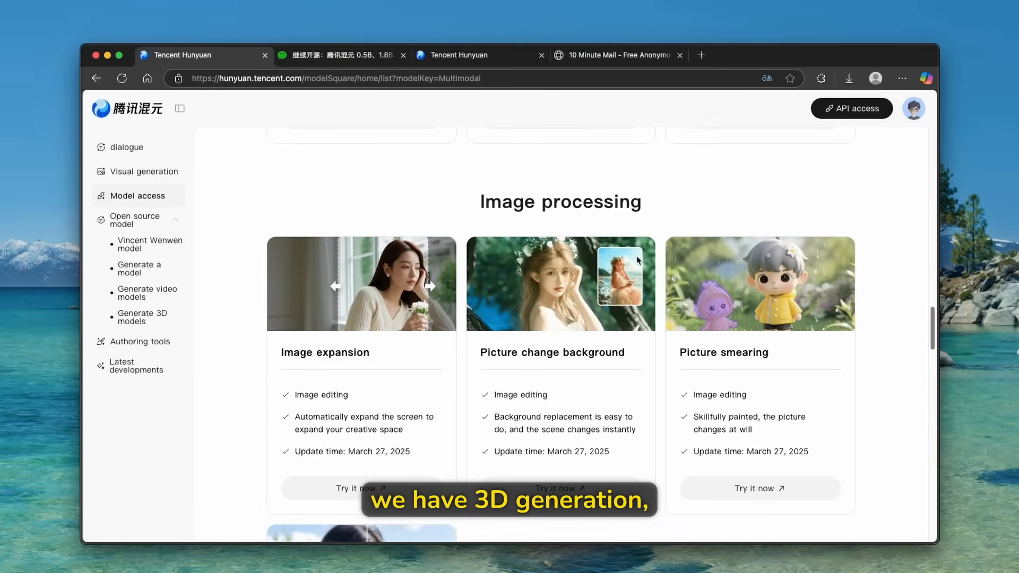
{"action": "scroll", "scroll_direction": "down", "scroll_amount": 3}
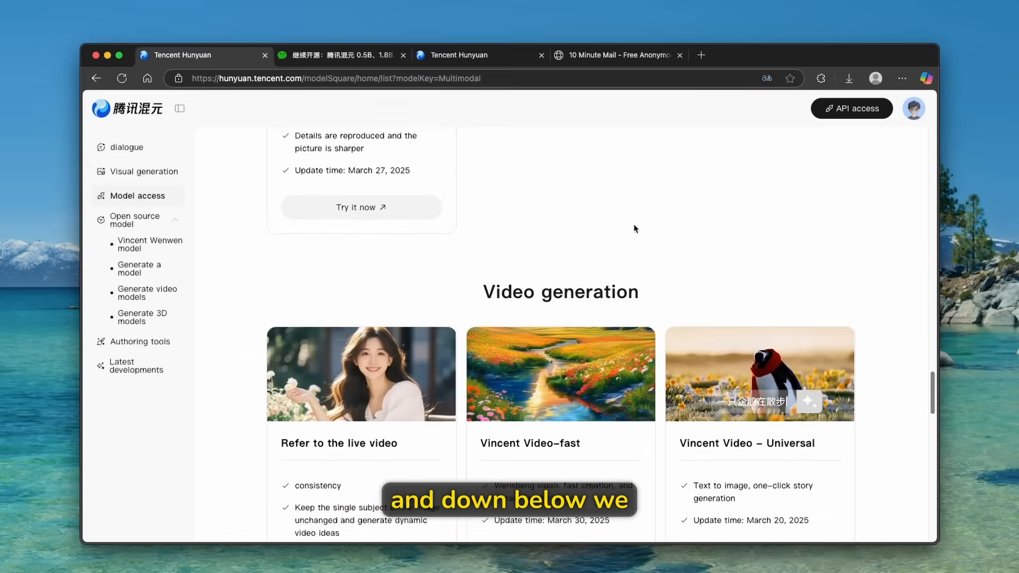
{"action": "scroll", "scroll_direction": "down", "scroll_amount": 3}
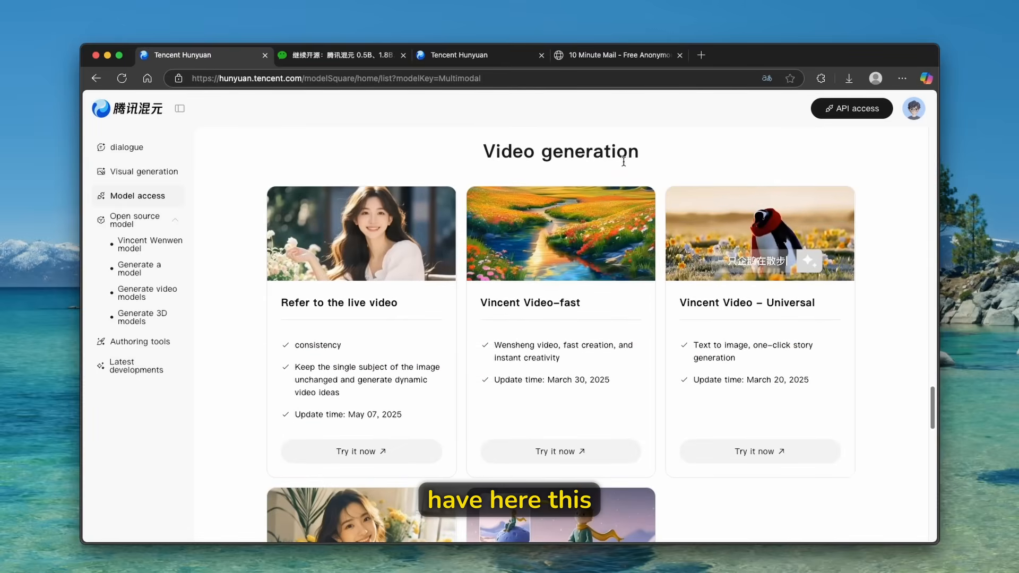
{"action": "mouse_move", "coordinate": [434, 260]}
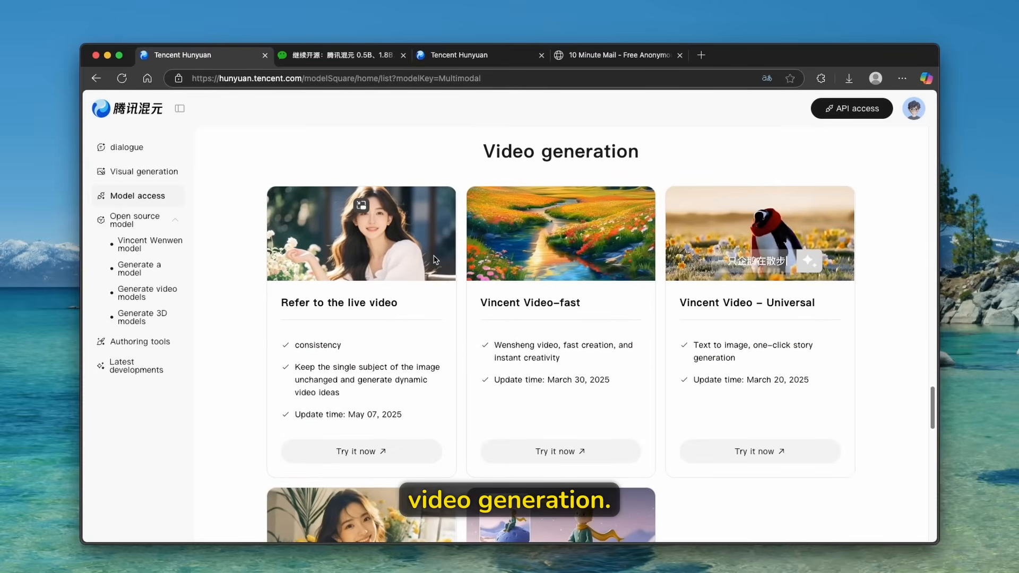
{"action": "scroll", "scroll_direction": "down", "scroll_amount": 3}
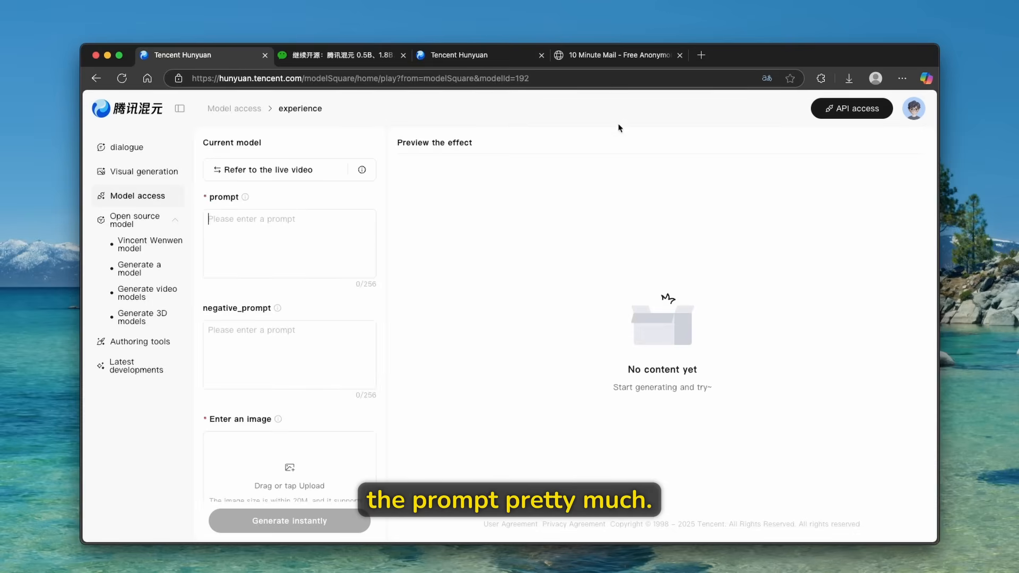
Enter the futuristic city prompt and the negative prompt 'low quality, blur, artifacts'.
{"action": "type", "text": "ch"}
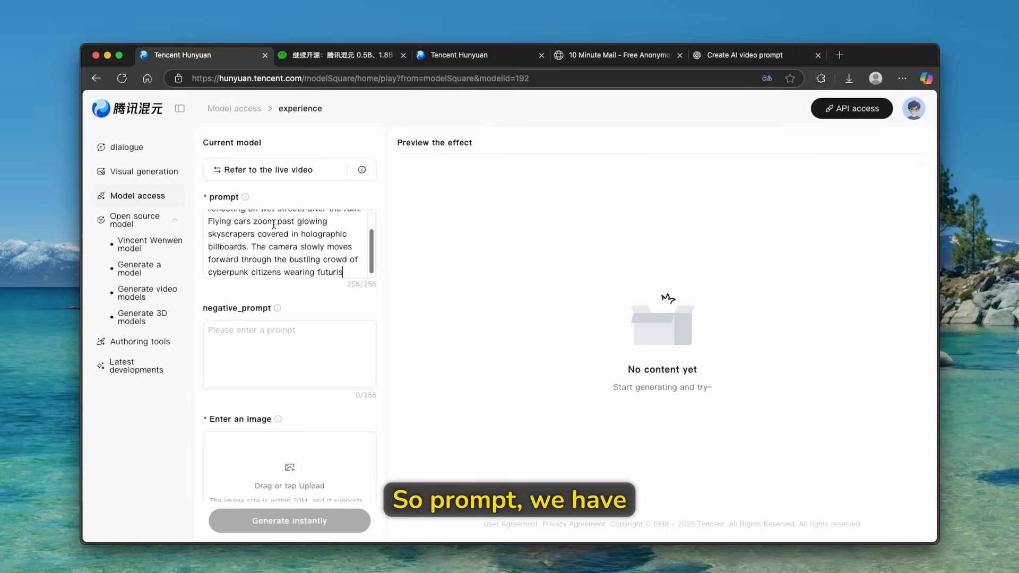
{"action": "mouse_move", "coordinate": [277, 308]}
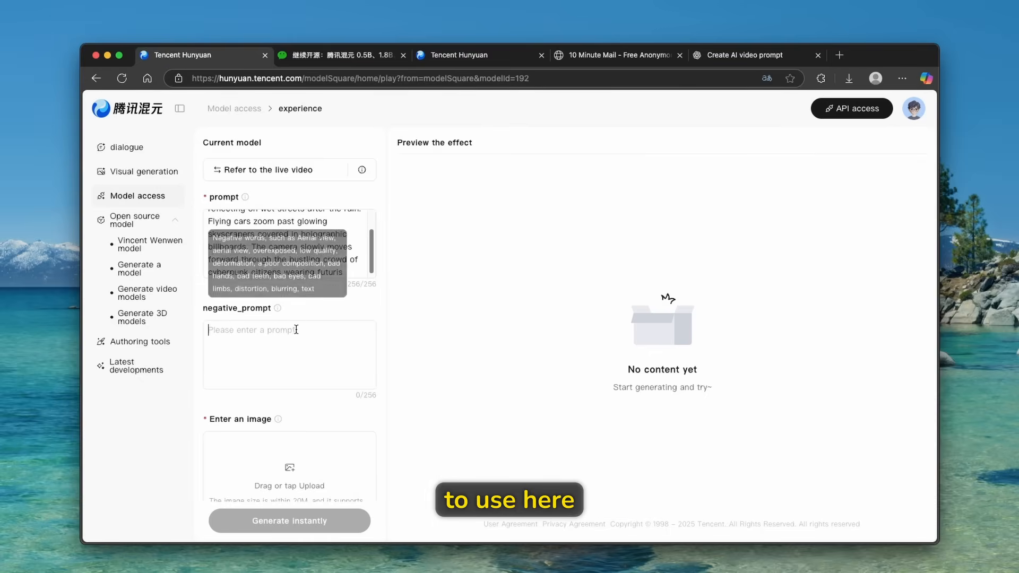
{"action": "type", "text": "low"}
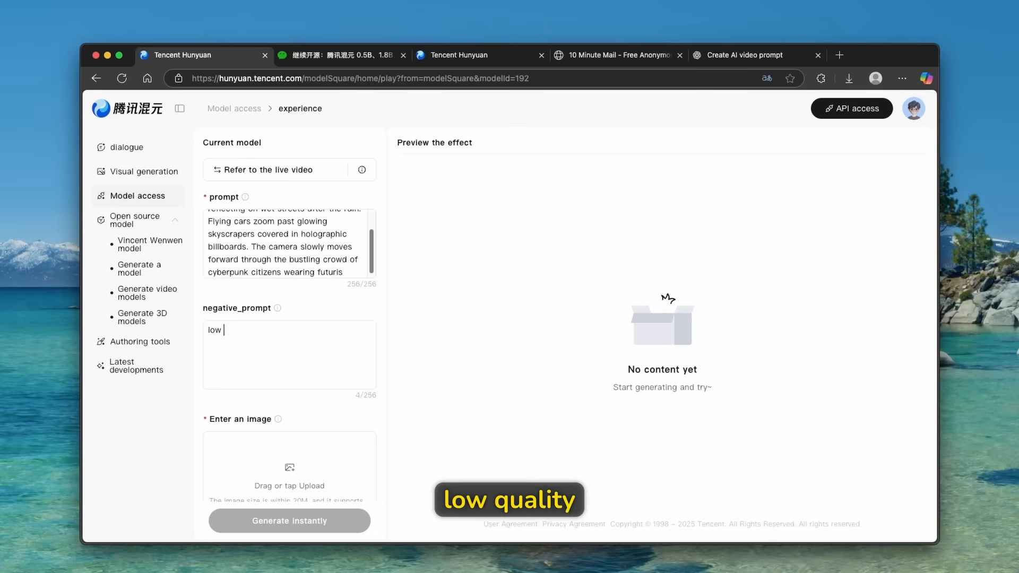
{"action": "type", "text": "quality, blur, a"}
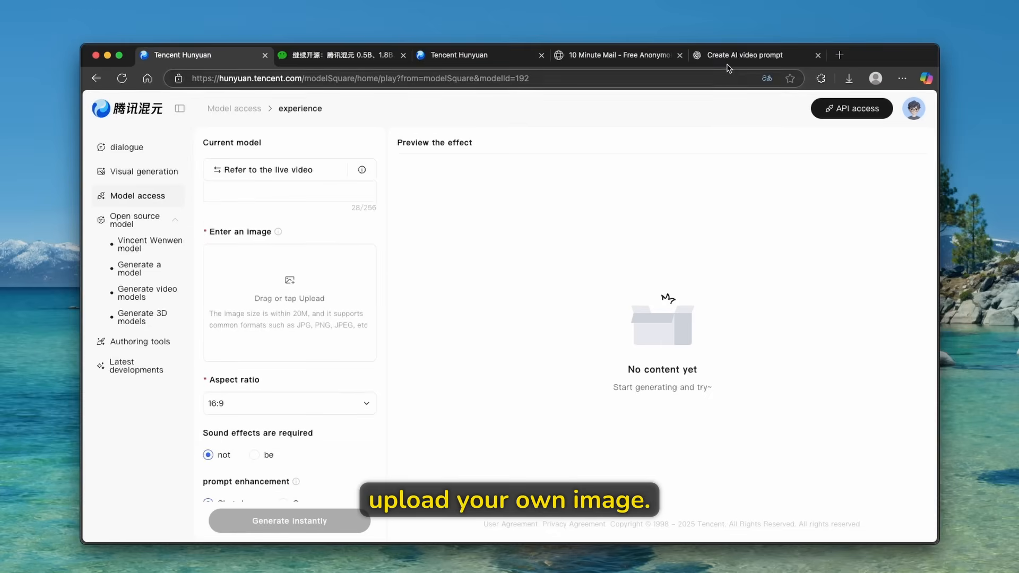
Switch to the prompt tab and browse Sora's Explore gallery of community images.
{"action": "left_click", "coordinate": [746, 54]}
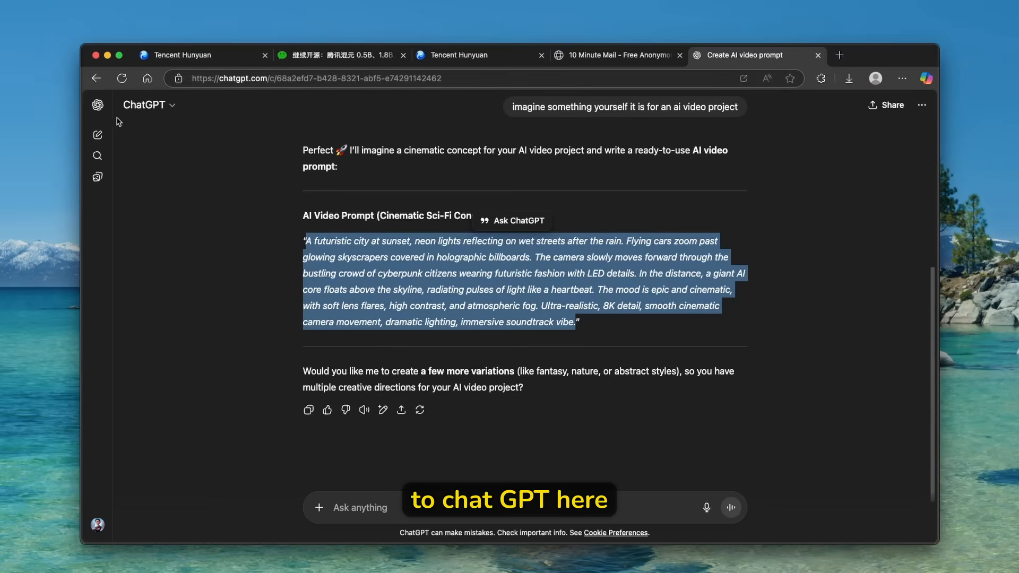
{"action": "left_click", "coordinate": [97, 105]}
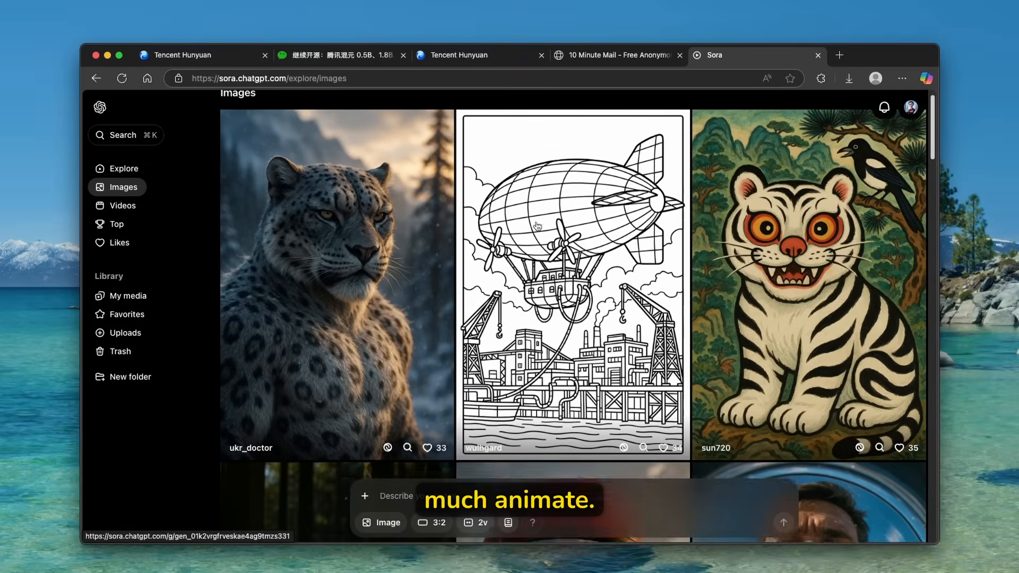
{"action": "scroll", "scroll_direction": "down", "scroll_amount": 3}
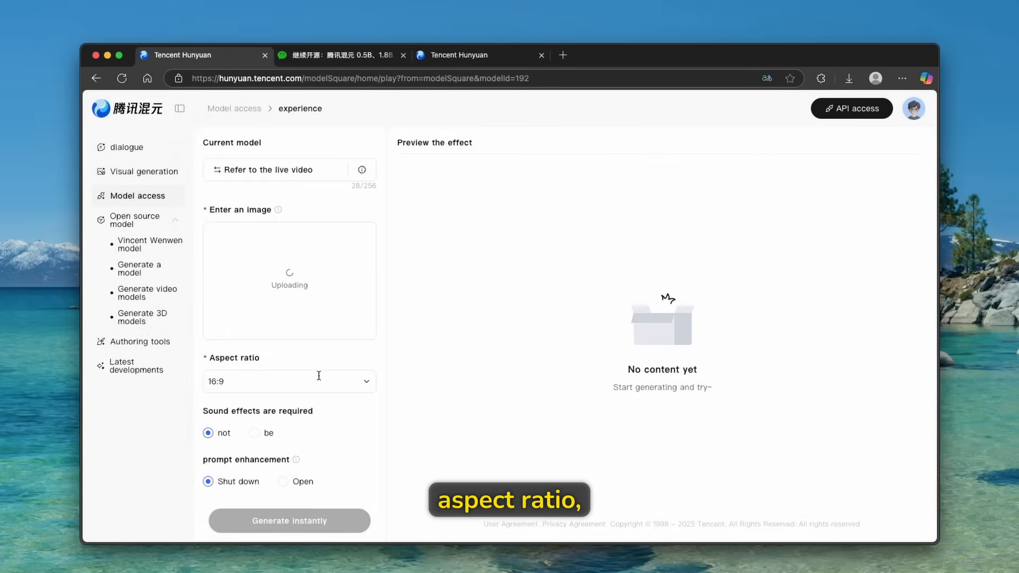
Set the aspect ratio to 9:16 and start generating the video instantly.
{"action": "left_click", "coordinate": [289, 381]}
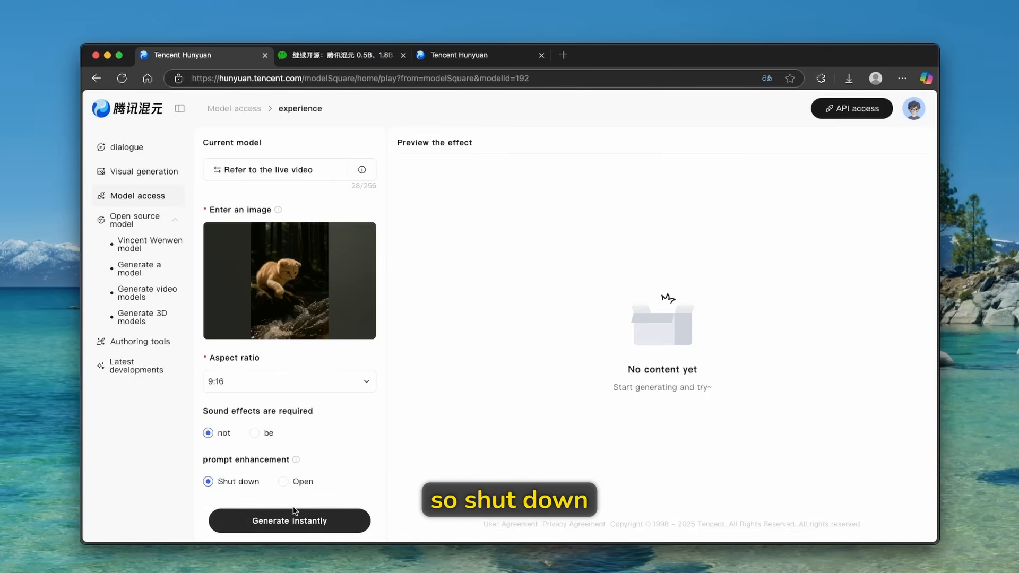
{"action": "left_click", "coordinate": [288, 520]}
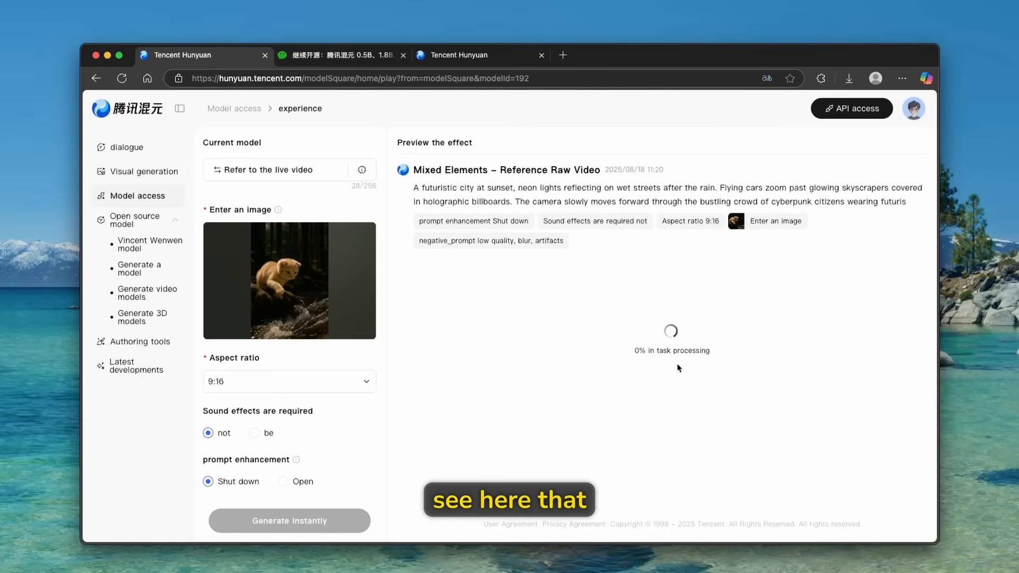
{"action": "mouse_move", "coordinate": [678, 348]}
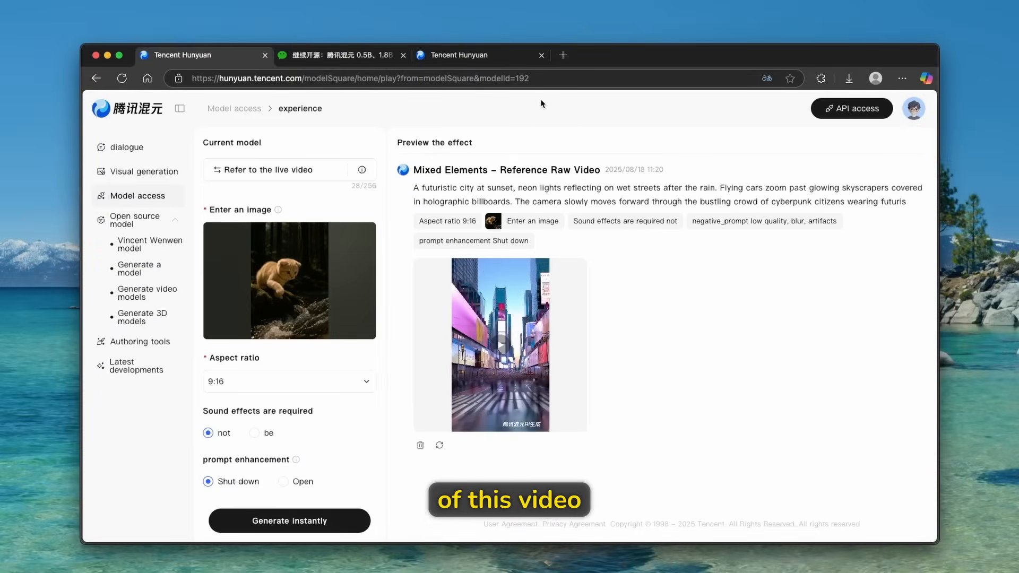
{"action": "mouse_move", "coordinate": [499, 343]}
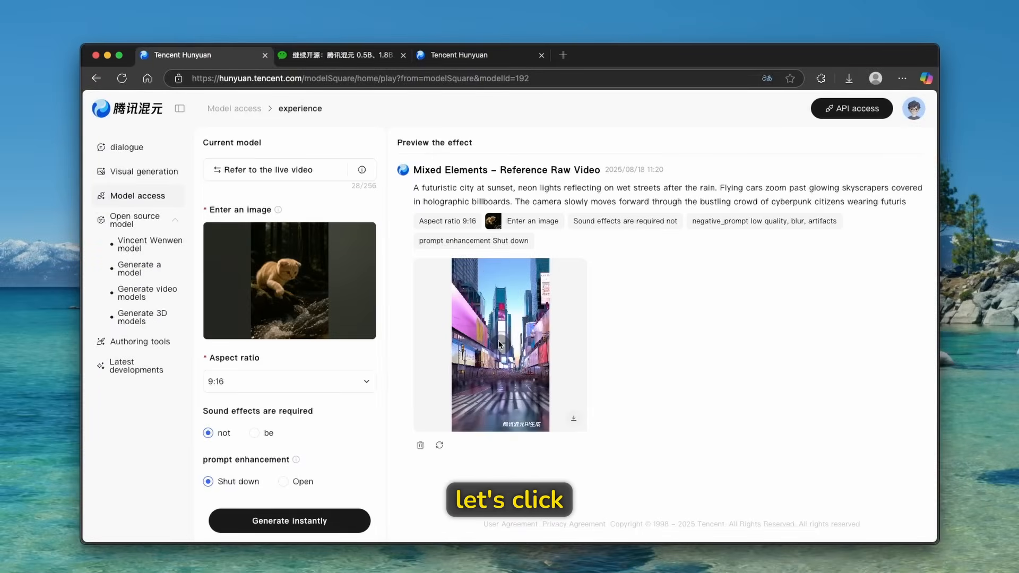
Play the finished neon city street video in the Preview pane.
{"action": "left_click", "coordinate": [499, 344]}
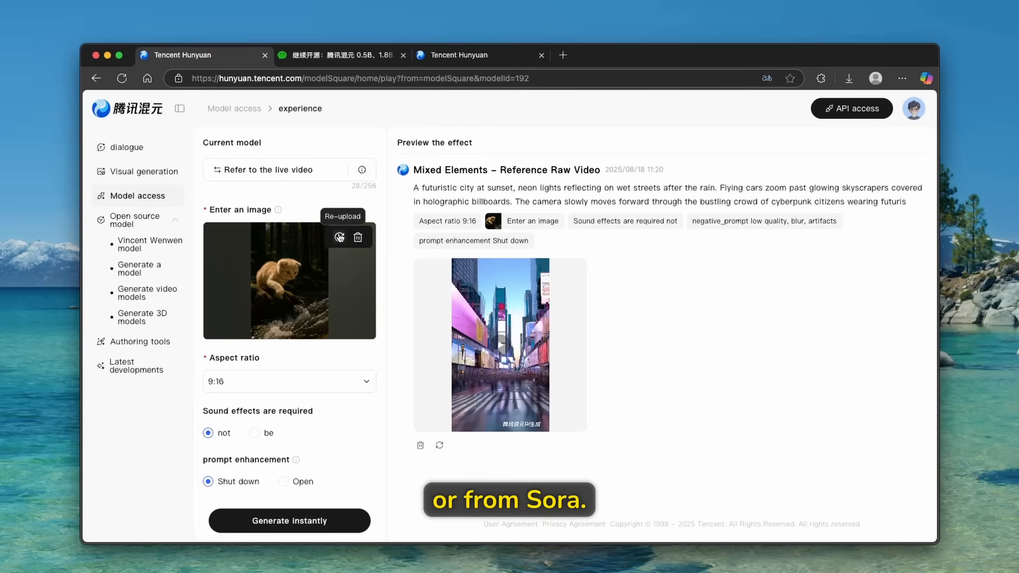
{"action": "left_click_drag", "start_coordinate": [414, 188], "coordinate": [556, 188]}
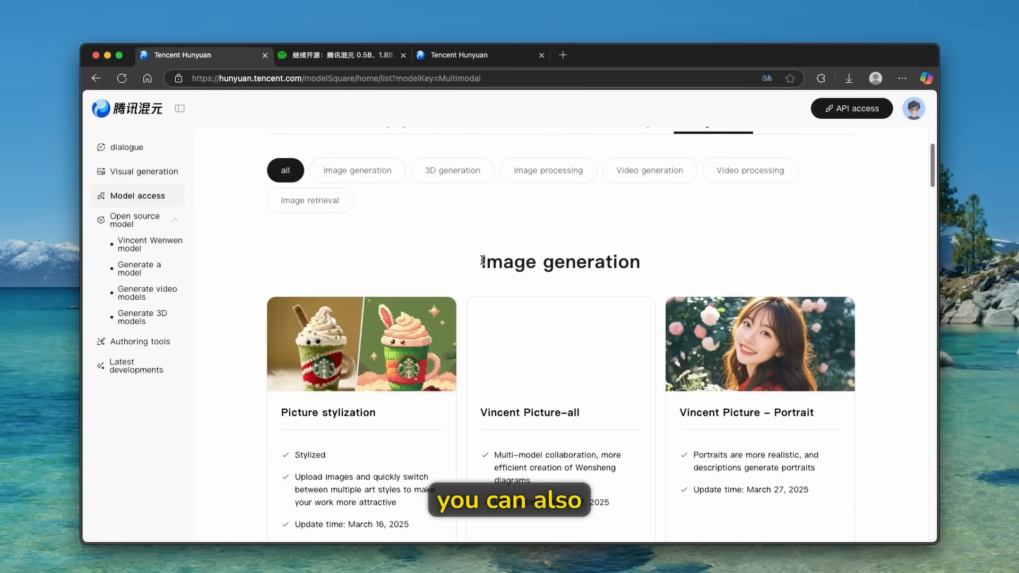
Scroll the Model access catalogue through the image processing and video generation categories.
{"action": "scroll", "scroll_direction": "down", "scroll_amount": 3}
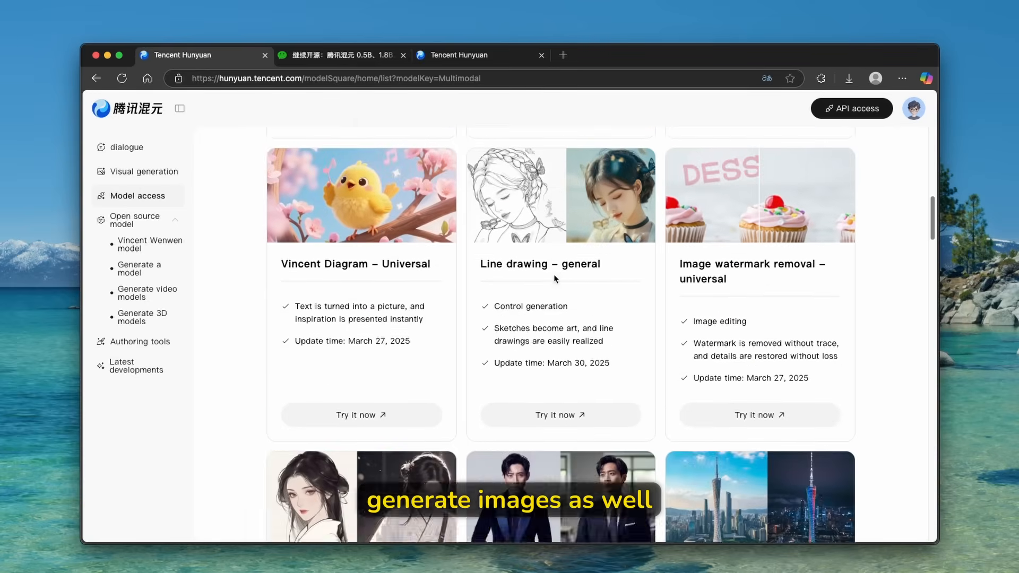
{"action": "scroll", "scroll_direction": "down", "scroll_amount": 3}
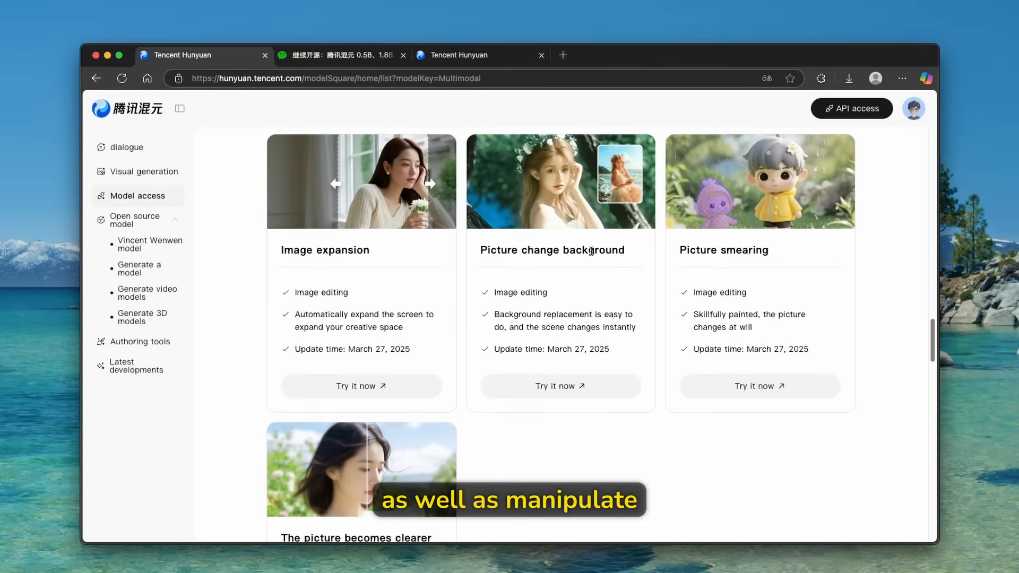
{"action": "scroll", "scroll_direction": "down", "scroll_amount": 3}
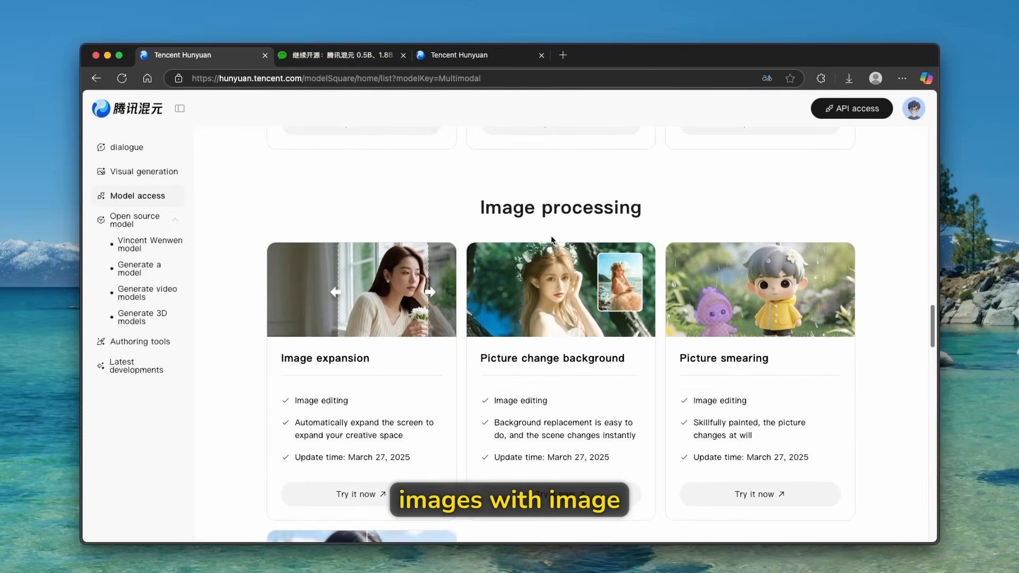
{"action": "scroll", "scroll_direction": "down", "scroll_amount": 3}
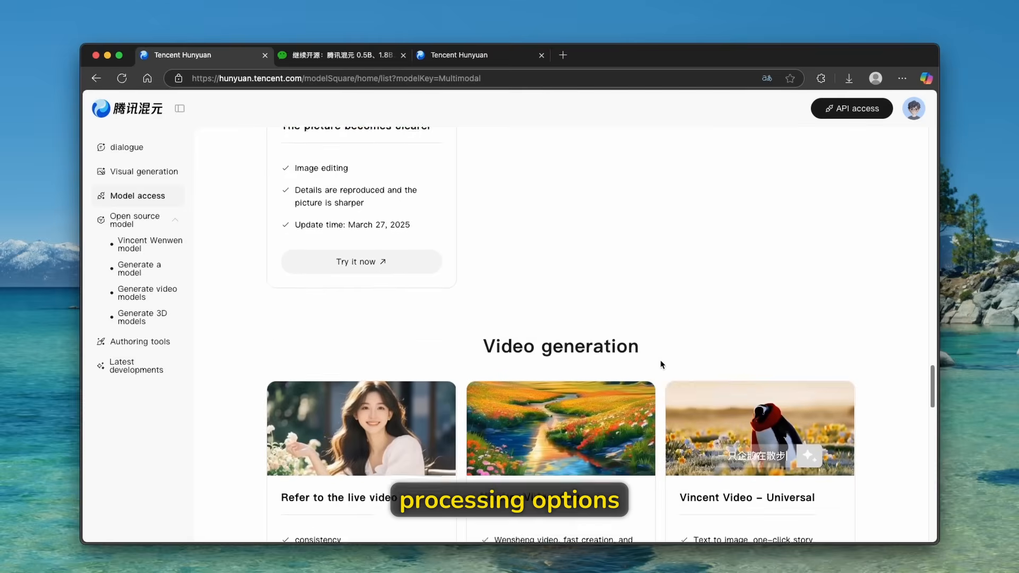
{"action": "scroll", "scroll_direction": "down", "scroll_amount": 3}
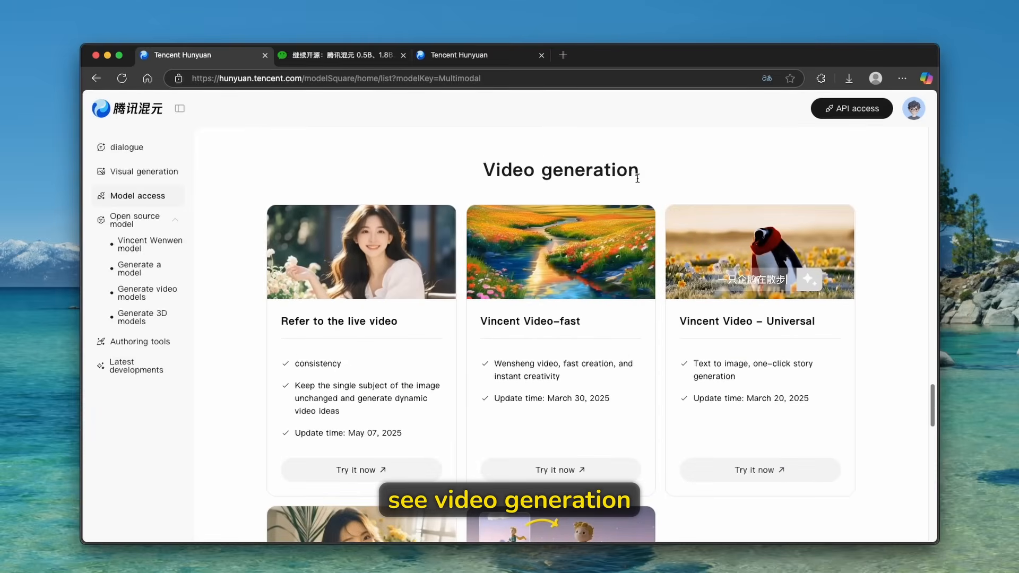
{"action": "scroll", "scroll_direction": "down", "scroll_amount": 3}
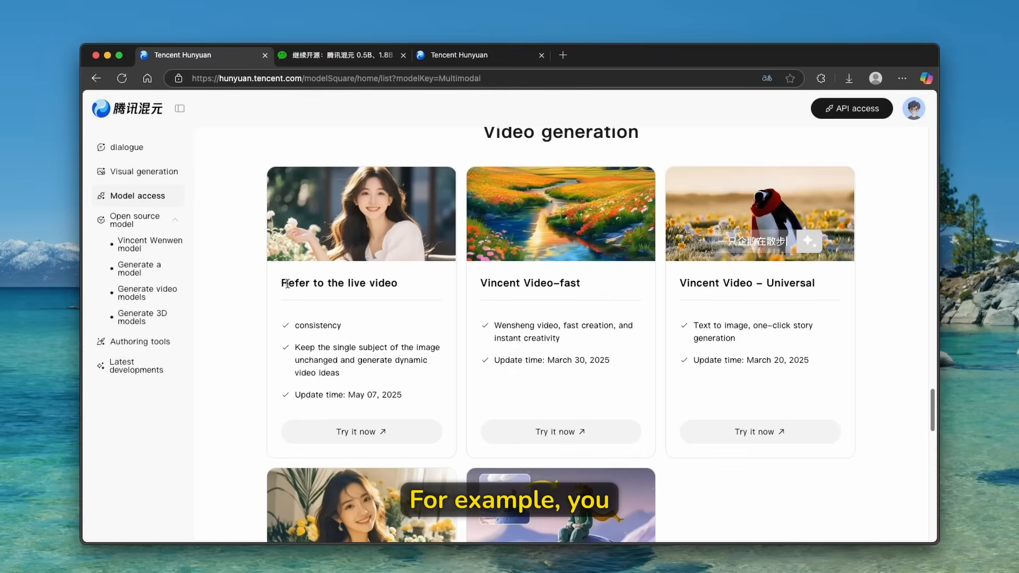
Select the Refer to the live video model title and continue down the list.
{"action": "double_click", "coordinate": [337, 283]}
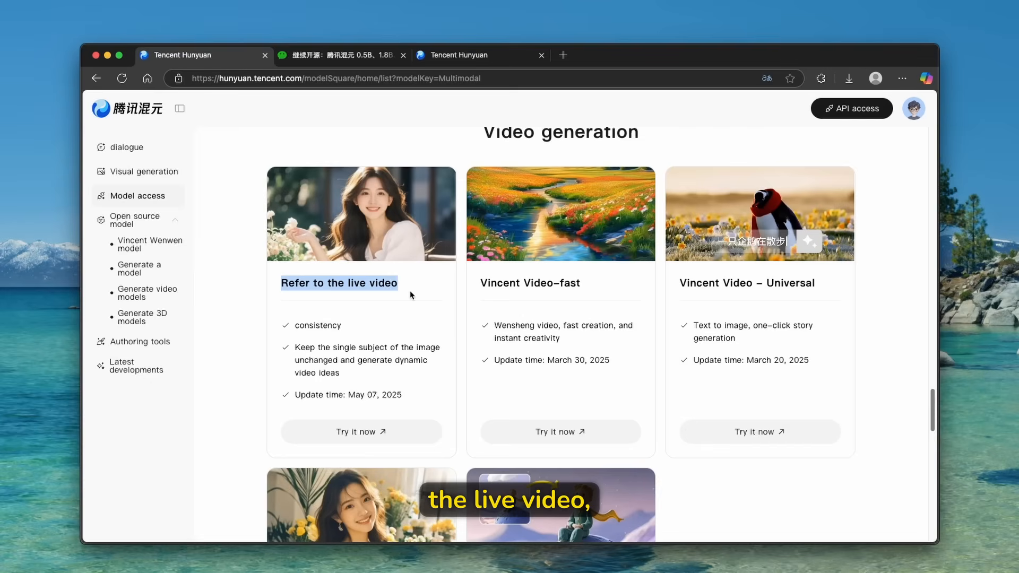
{"action": "mouse_move", "coordinate": [677, 285]}
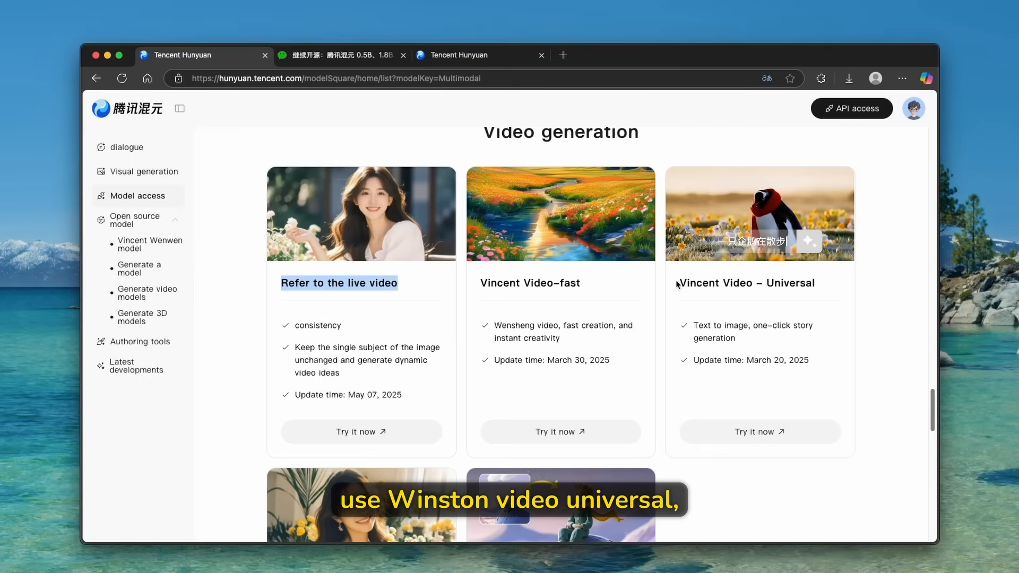
{"action": "scroll", "scroll_direction": "down", "scroll_amount": 3}
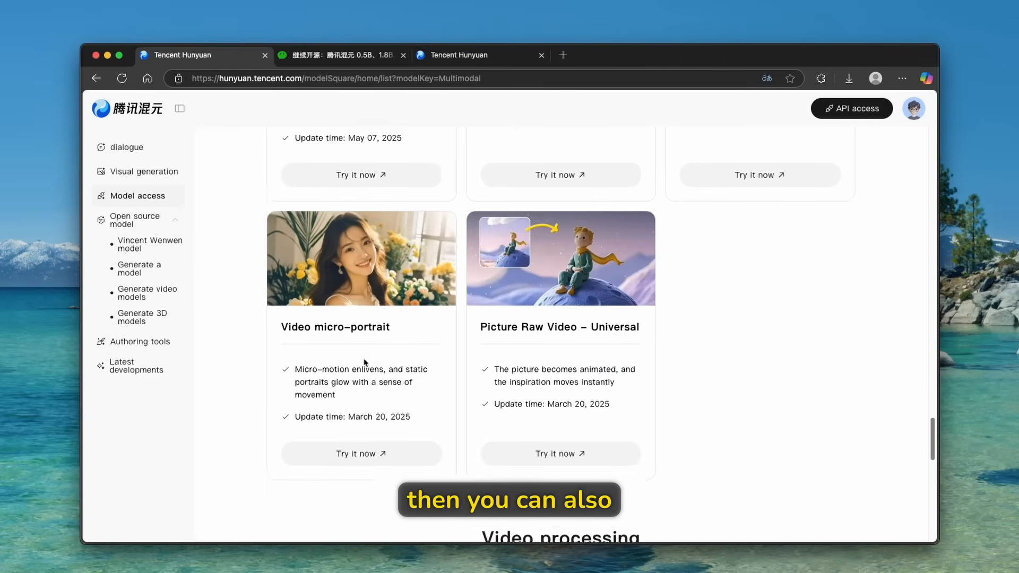
{"action": "scroll", "scroll_direction": "down", "scroll_amount": 3}
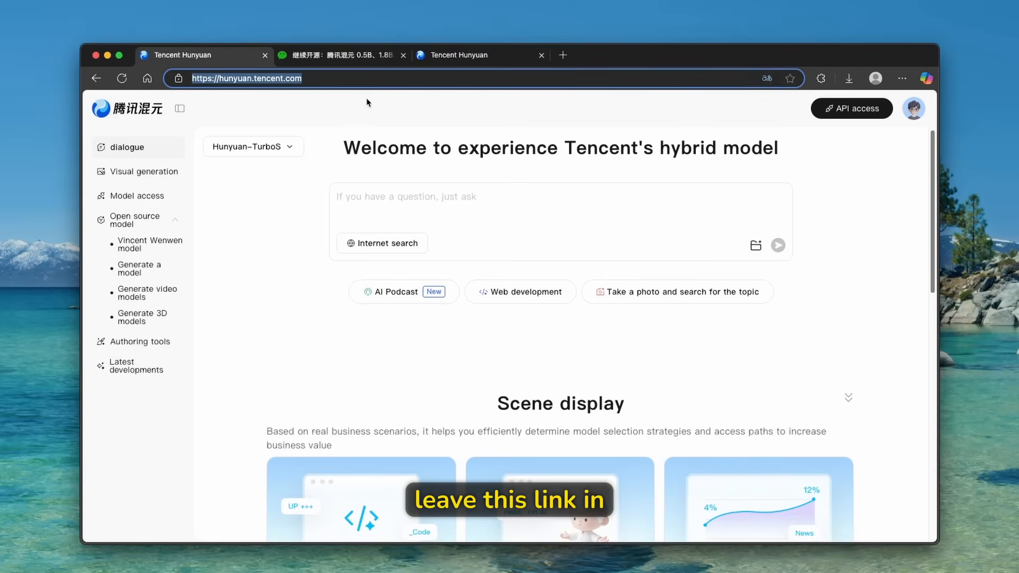
{"action": "mouse_move", "coordinate": [264, 266]}
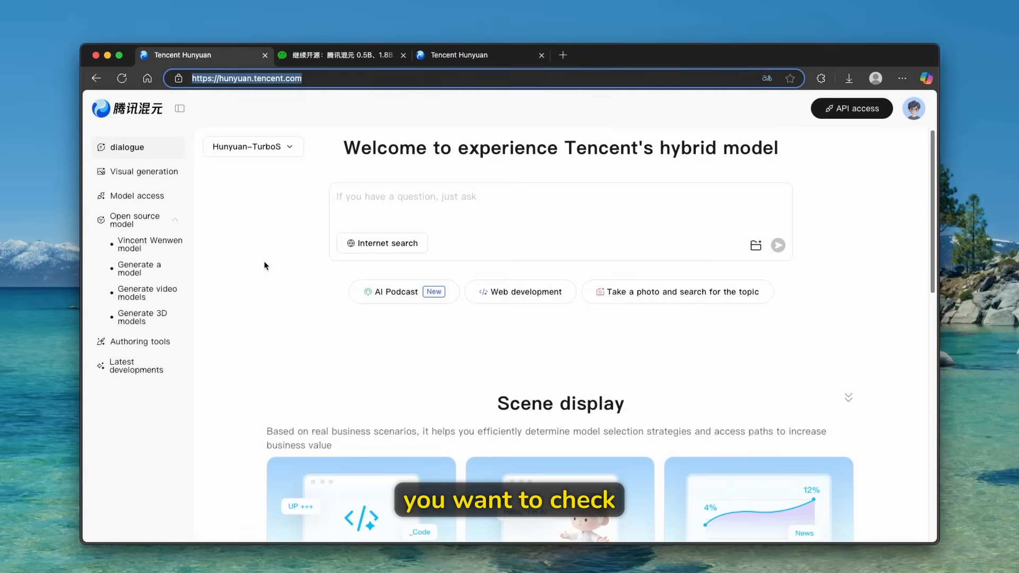